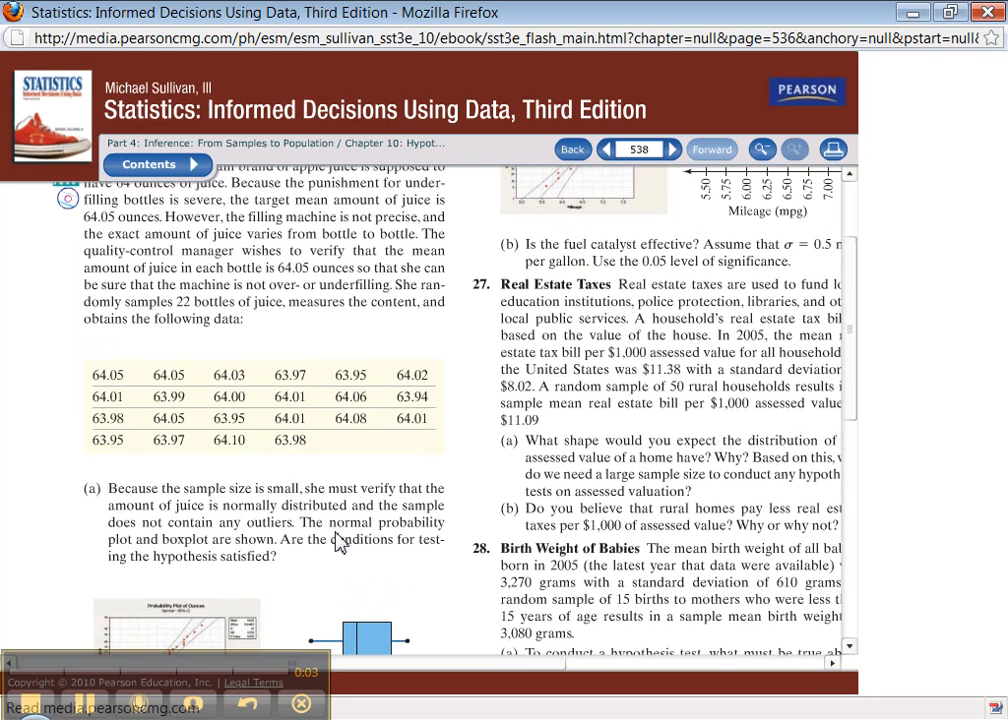
{"action": "mouse_move", "coordinate": [262, 248]}
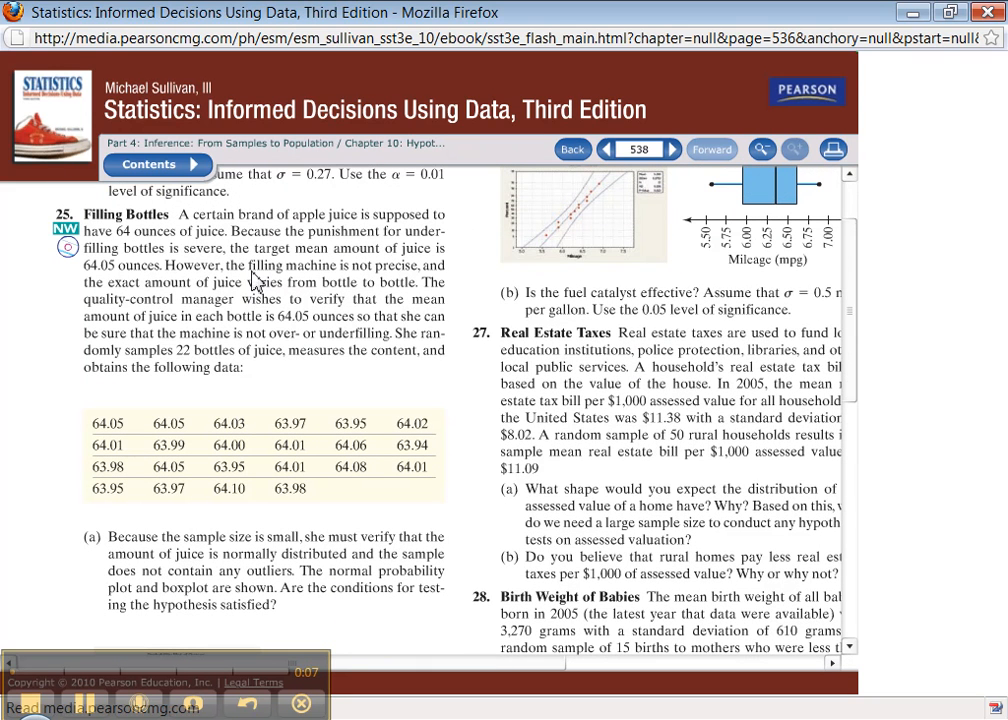
{"action": "mouse_move", "coordinate": [280, 290]}
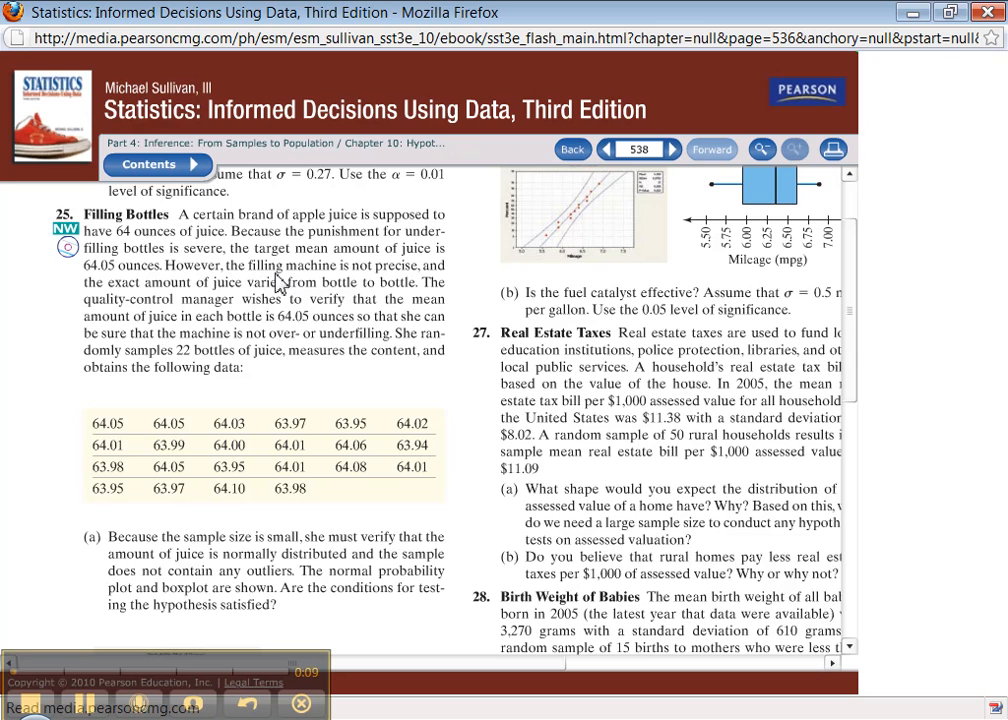
{"action": "mouse_move", "coordinate": [328, 284]}
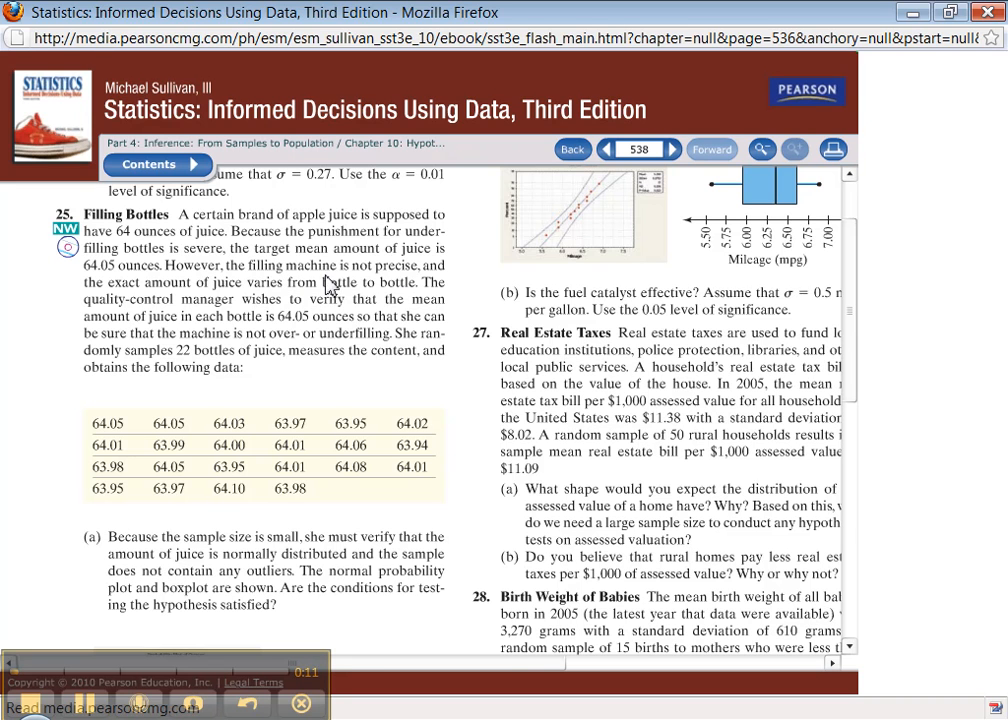
{"action": "mouse_move", "coordinate": [368, 330]}
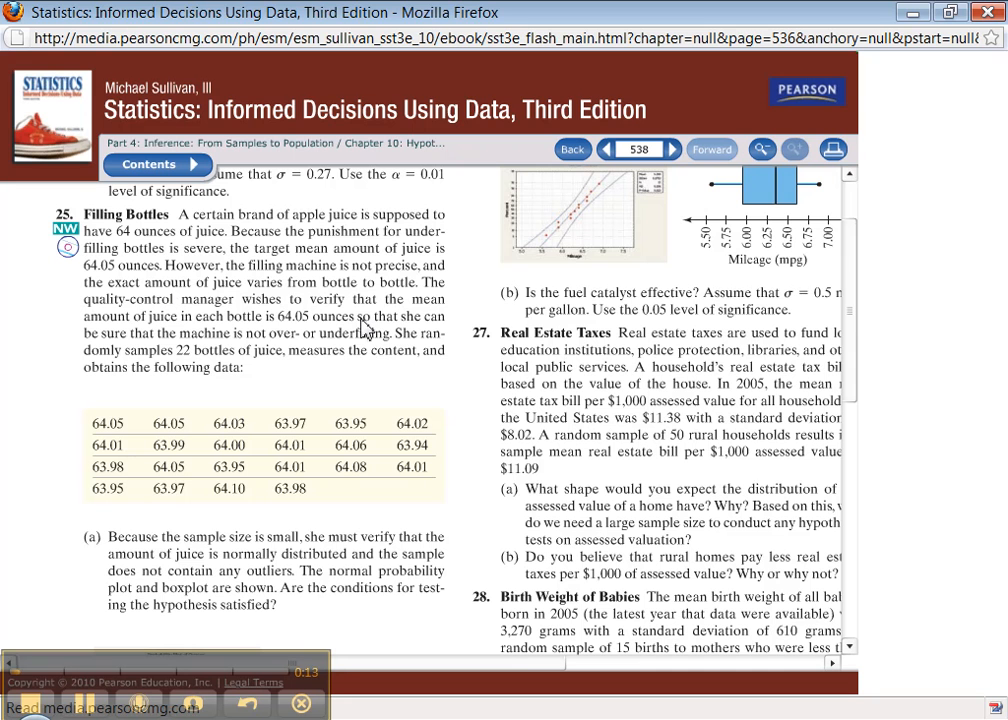
{"action": "mouse_move", "coordinate": [184, 332]}
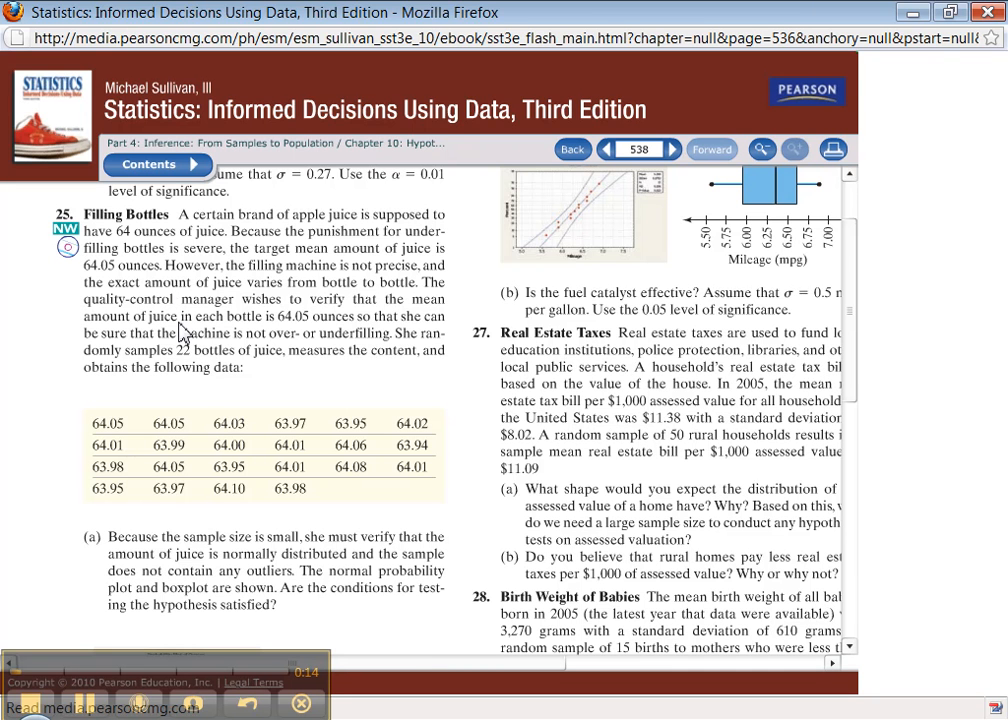
{"action": "mouse_move", "coordinate": [290, 344]}
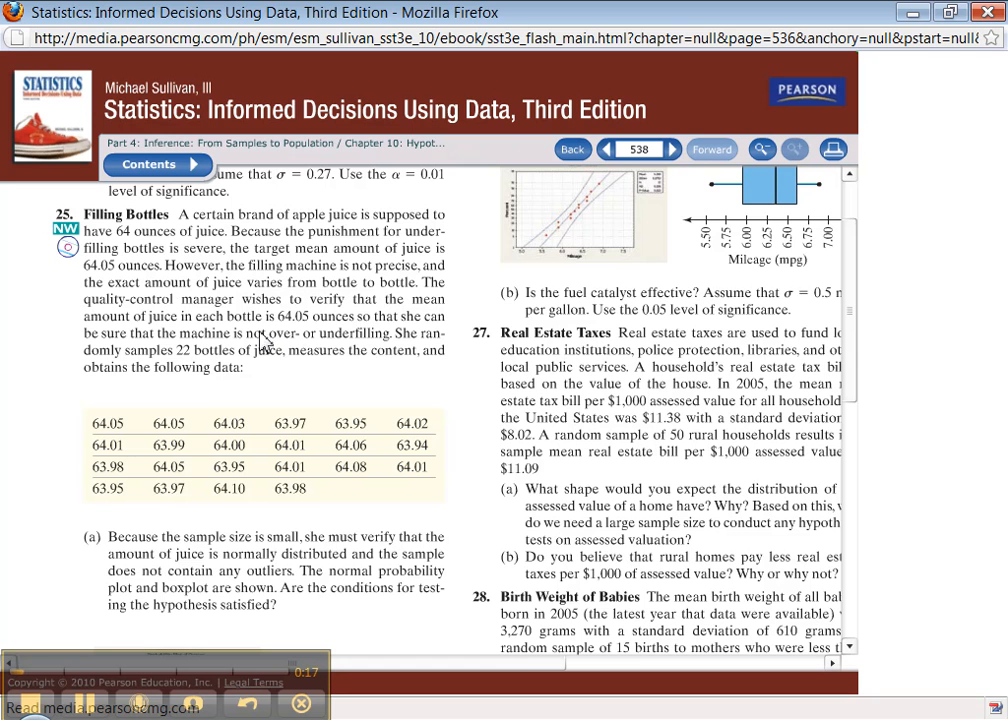
{"action": "mouse_move", "coordinate": [288, 348]}
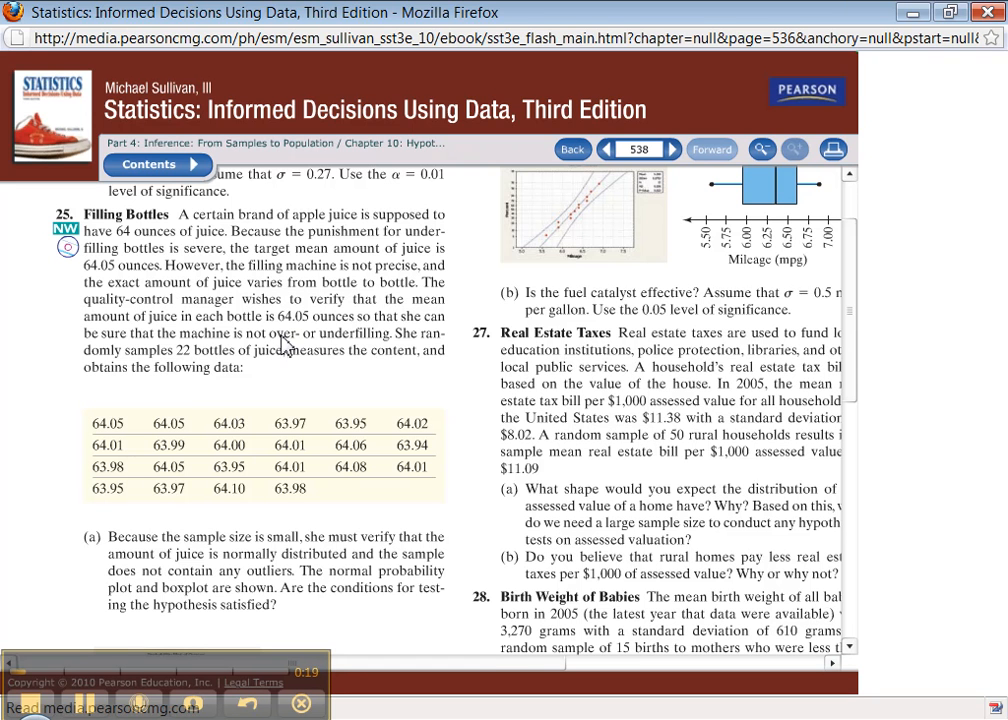
{"action": "mouse_move", "coordinate": [278, 338]}
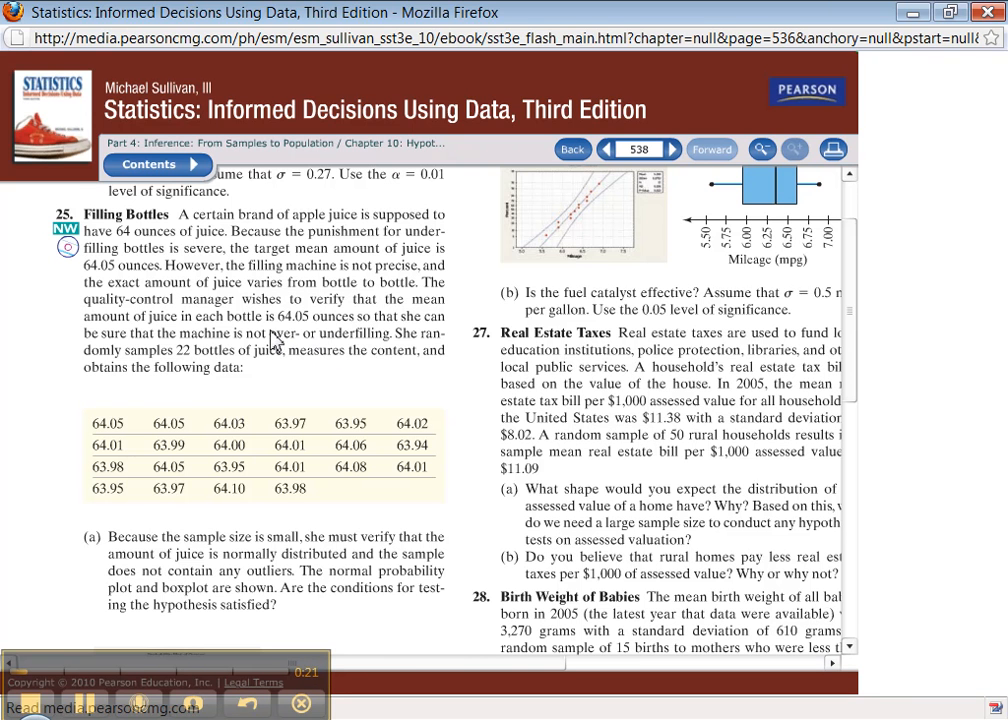
{"action": "mouse_move", "coordinate": [322, 344]}
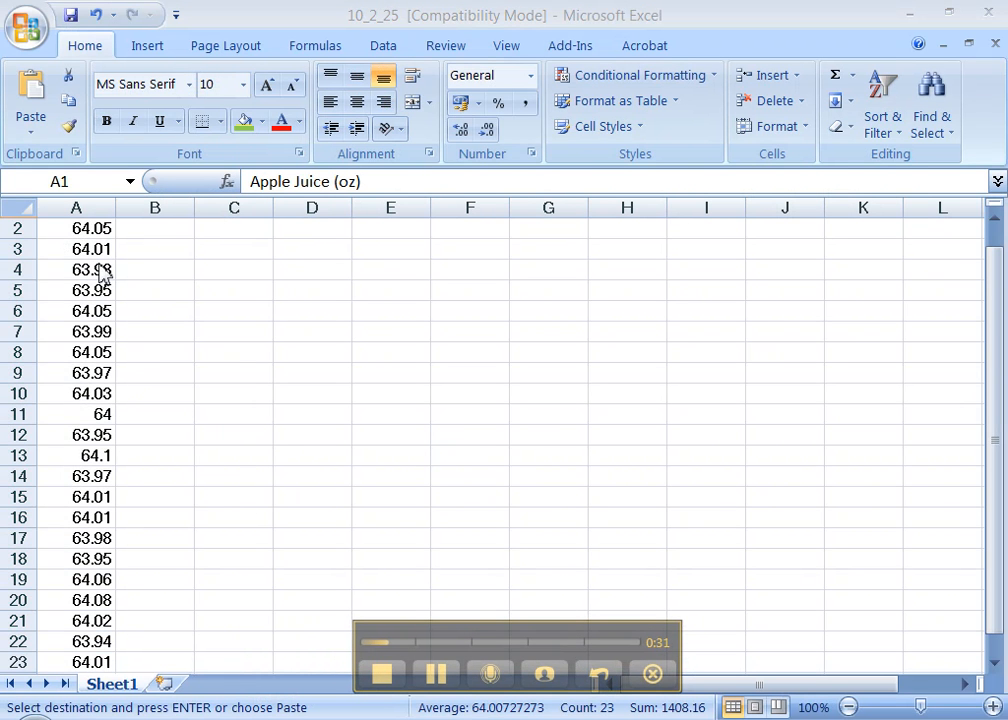
- Switch to the tuckey_ch10Excel workbook and show the 10.2 #25 sheet with the apple juice data
{"action": "scroll", "scroll_direction": "up", "scroll_amount": 3}
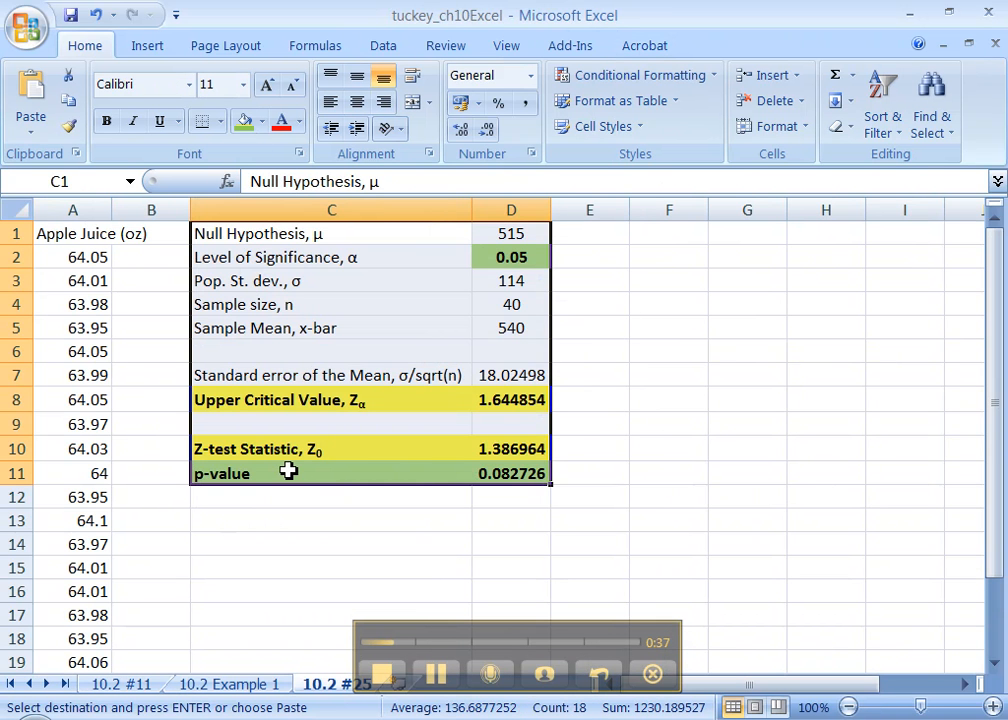
{"action": "left_click", "coordinate": [72, 280]}
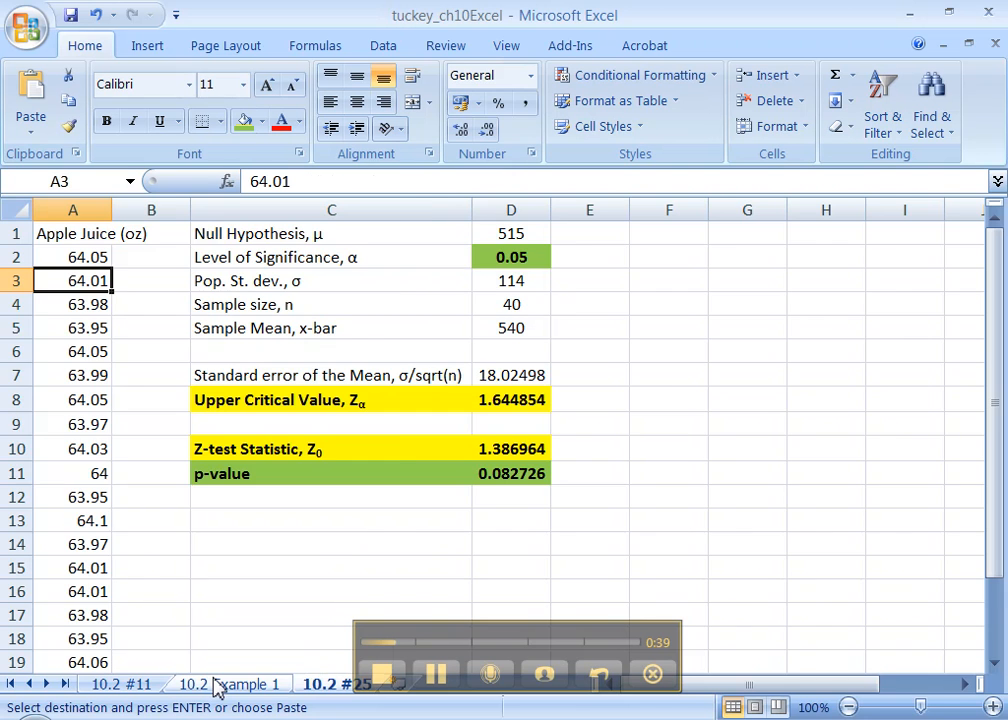
- Review the left-tailed example on the 10.2 #11 sheet, inspecting the z-test statistic formula and label
{"action": "left_click", "coordinate": [208, 680]}
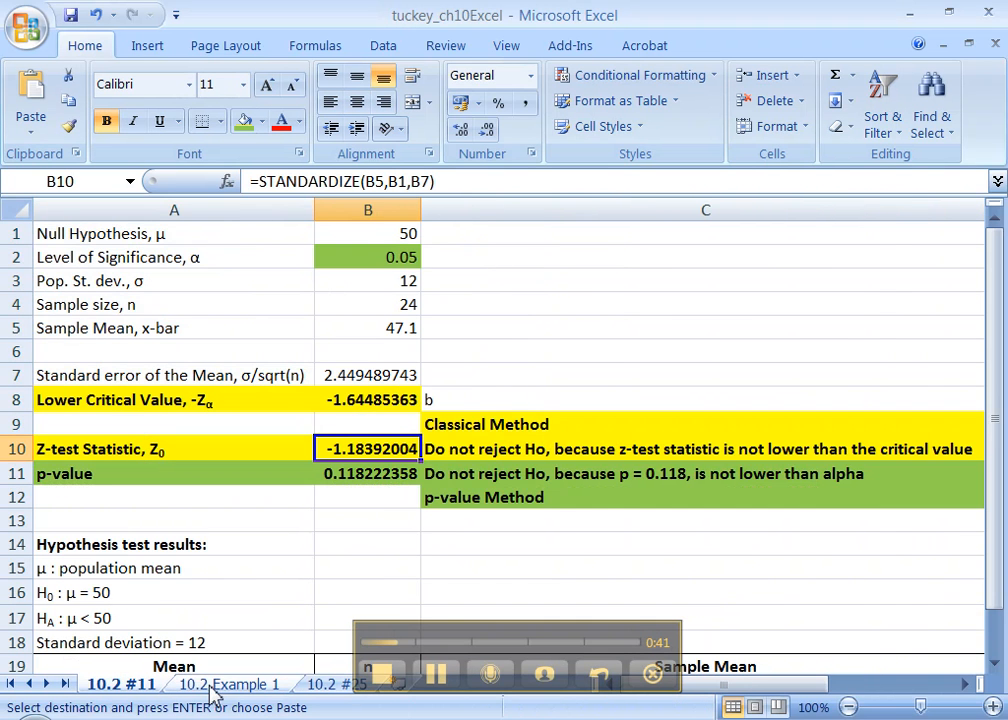
{"action": "left_click", "coordinate": [338, 682]}
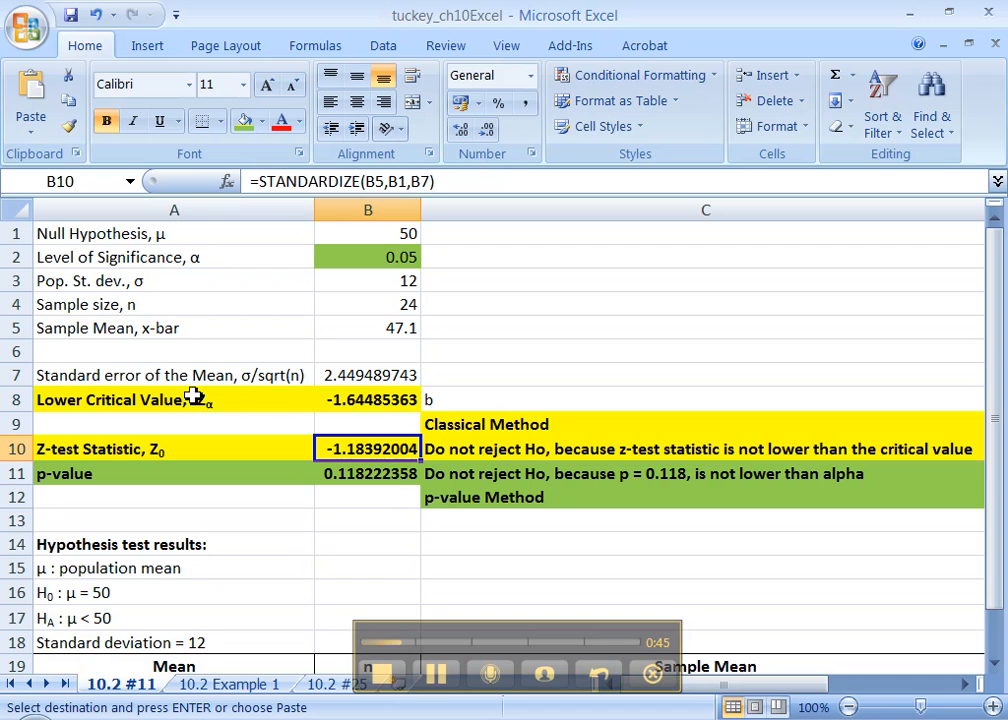
{"action": "mouse_move", "coordinate": [214, 412]}
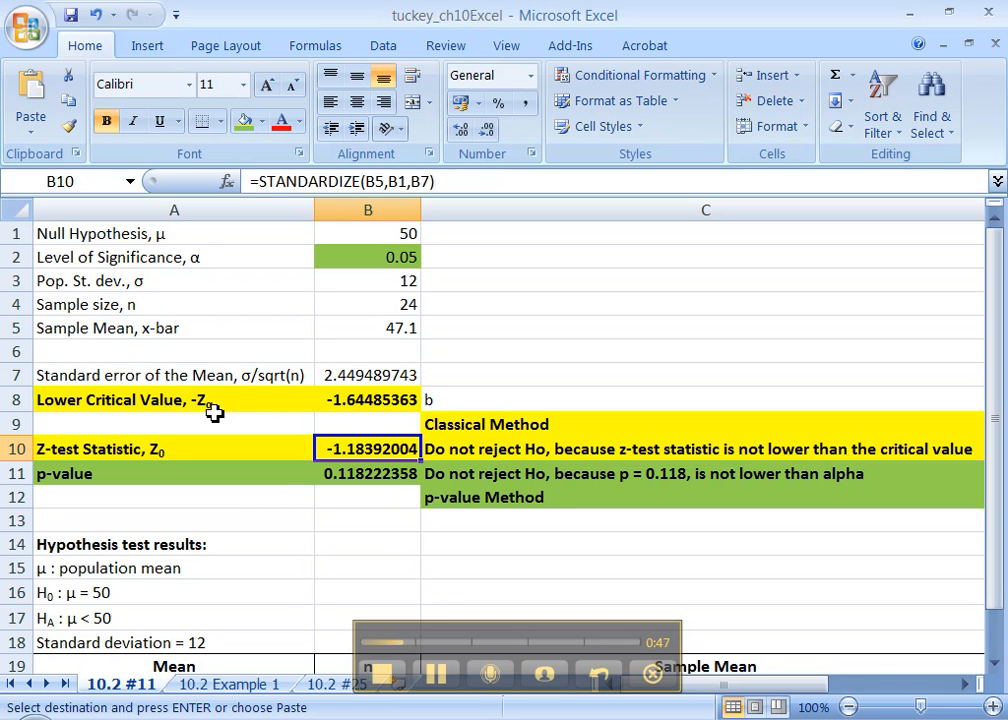
{"action": "mouse_move", "coordinate": [224, 400]}
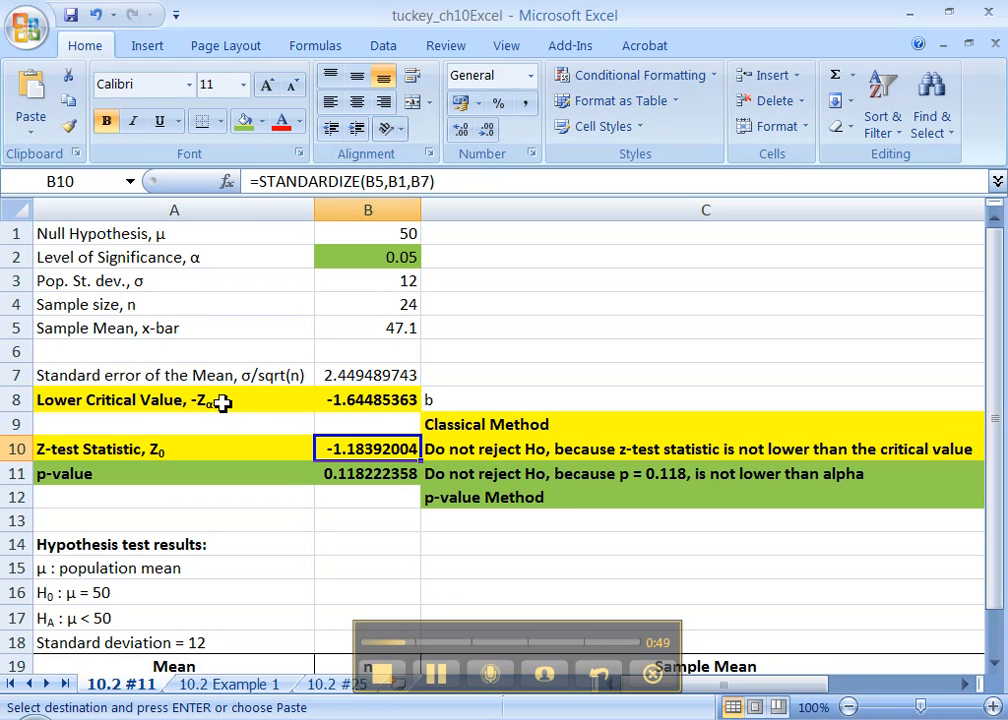
{"action": "left_click", "coordinate": [230, 684]}
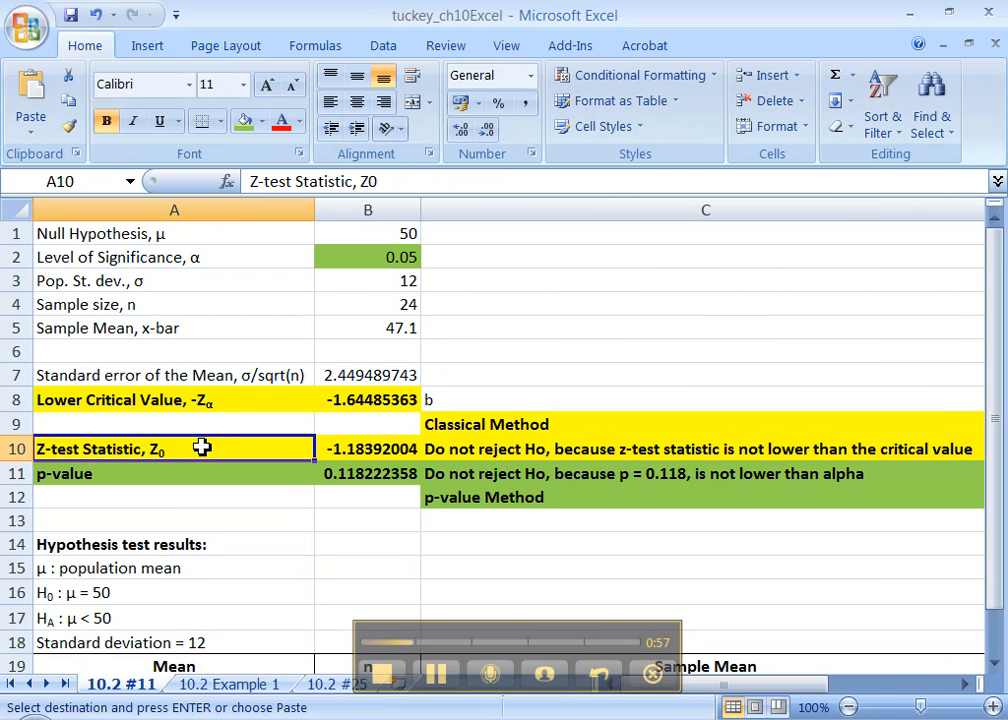
{"action": "mouse_move", "coordinate": [384, 180]}
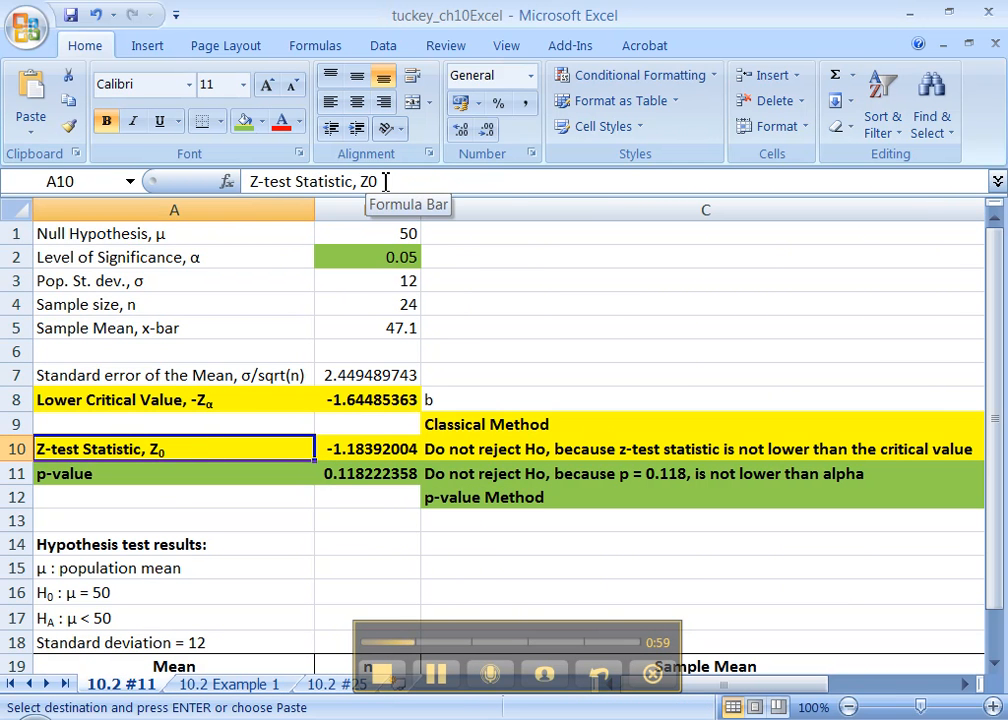
{"action": "left_click", "coordinate": [324, 684]}
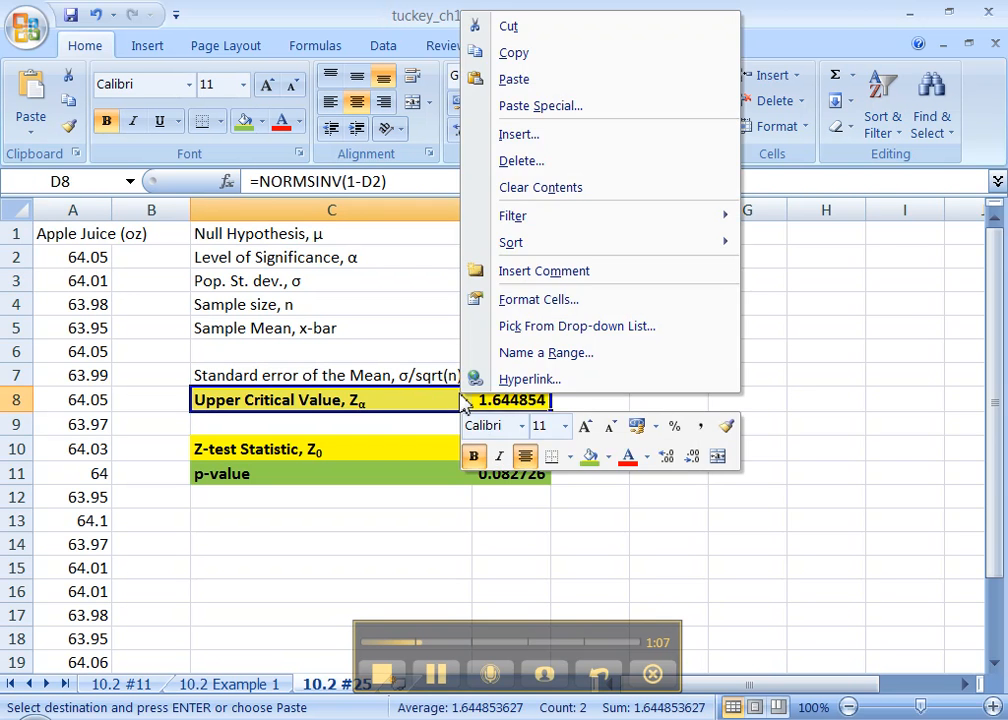
- Insert a Lower Critical Value row above the upper one with =NORMSINV(D2), giving -1.64485
{"action": "left_click", "coordinate": [518, 134]}
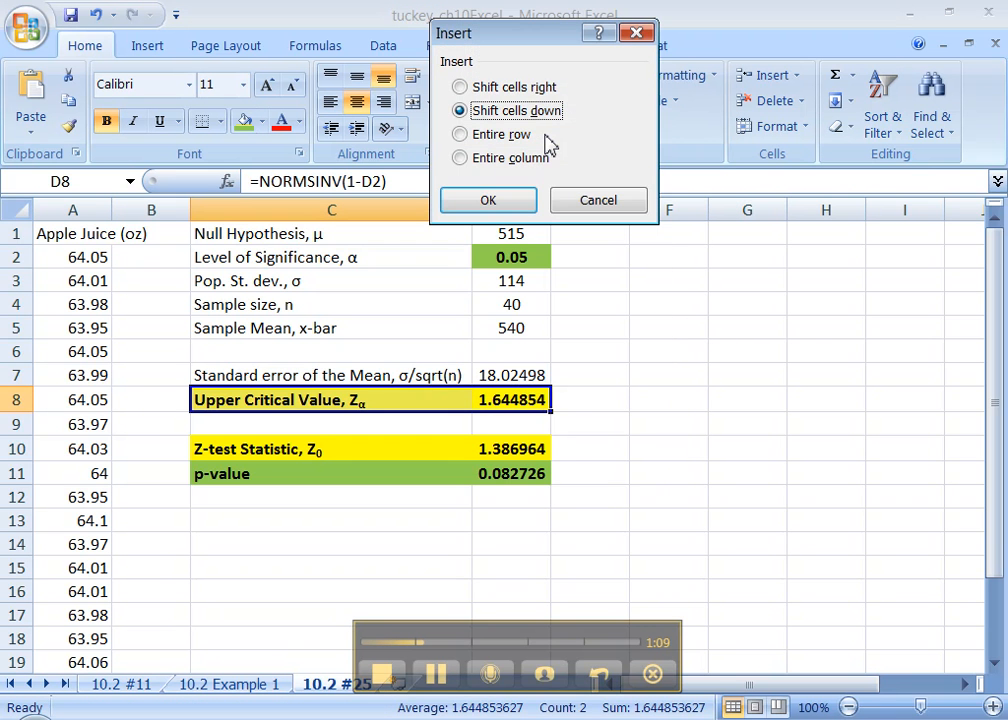
{"action": "left_click", "coordinate": [488, 200]}
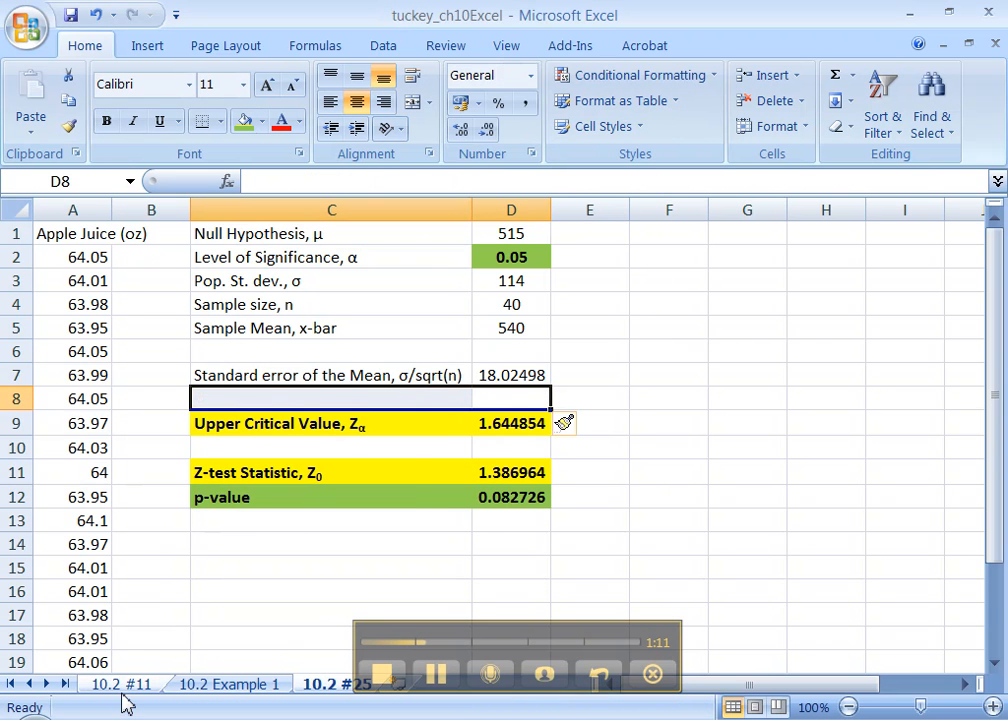
{"action": "left_click", "coordinate": [116, 676]}
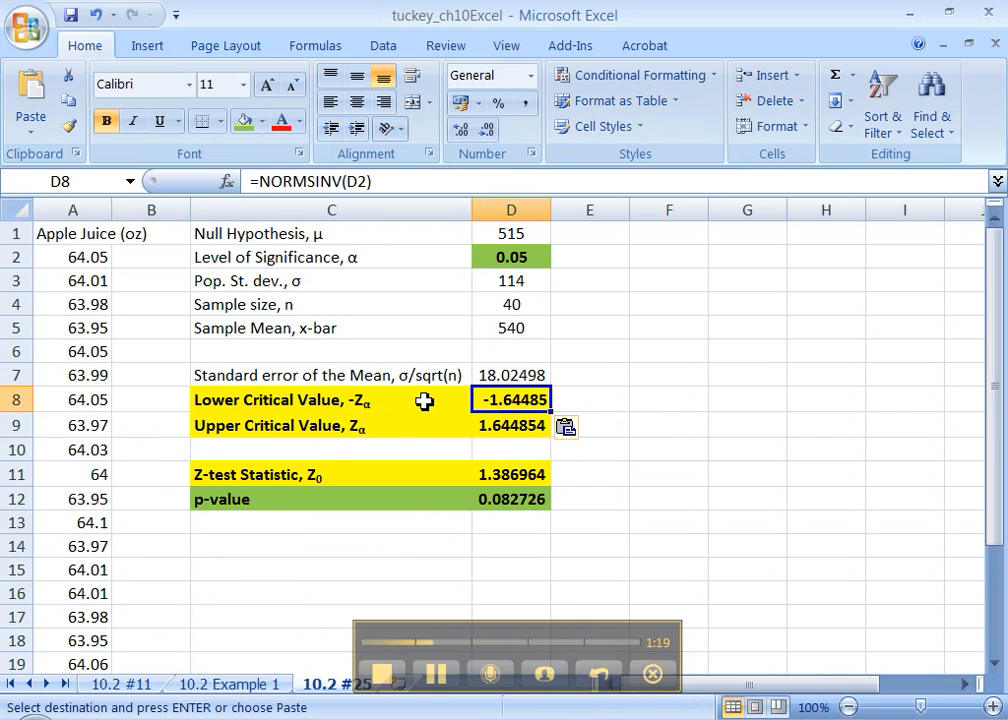
{"action": "left_click", "coordinate": [332, 424]}
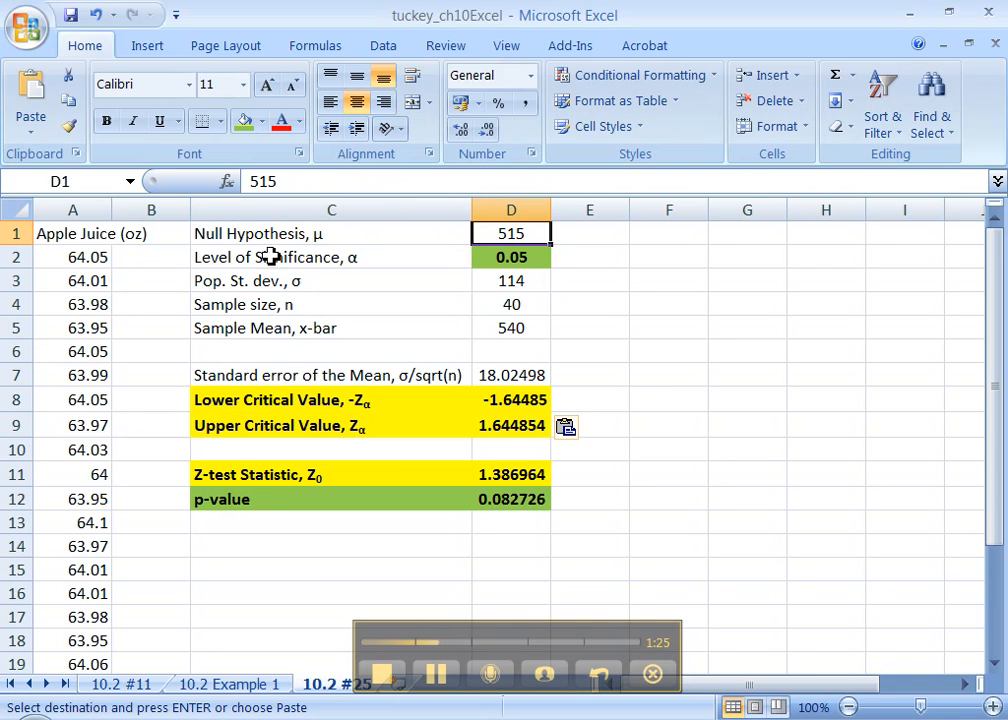
{"action": "mouse_move", "coordinate": [916, 80]}
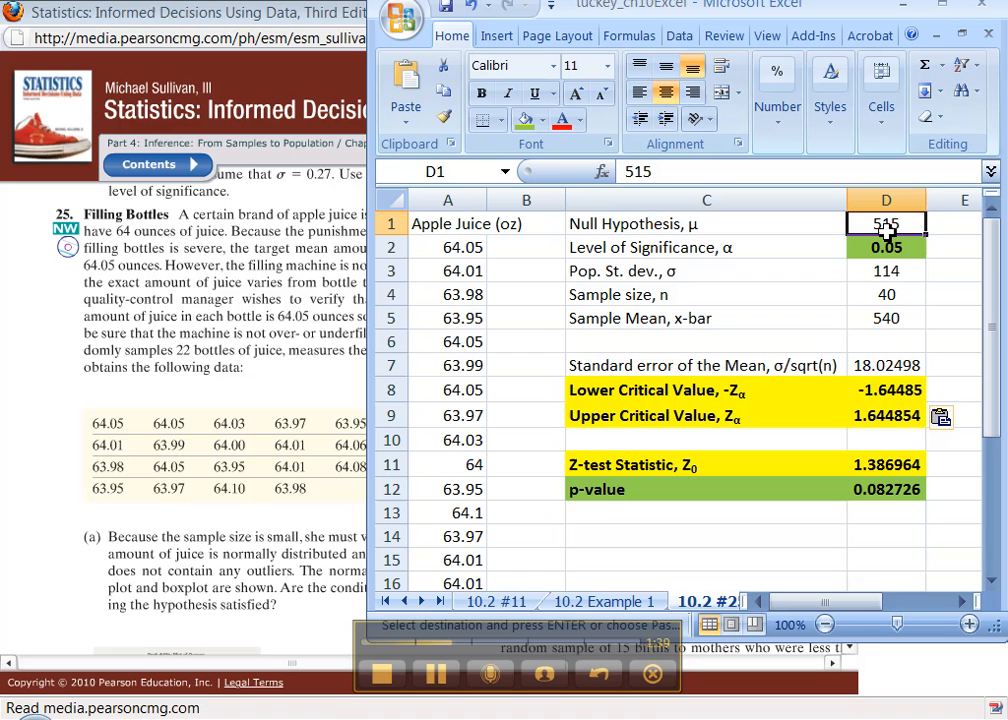
- Enter μ = 64.05, α = 0.01 and σ = 0.06 so the critical values become ±2.32635
{"action": "type", "text": "64."}
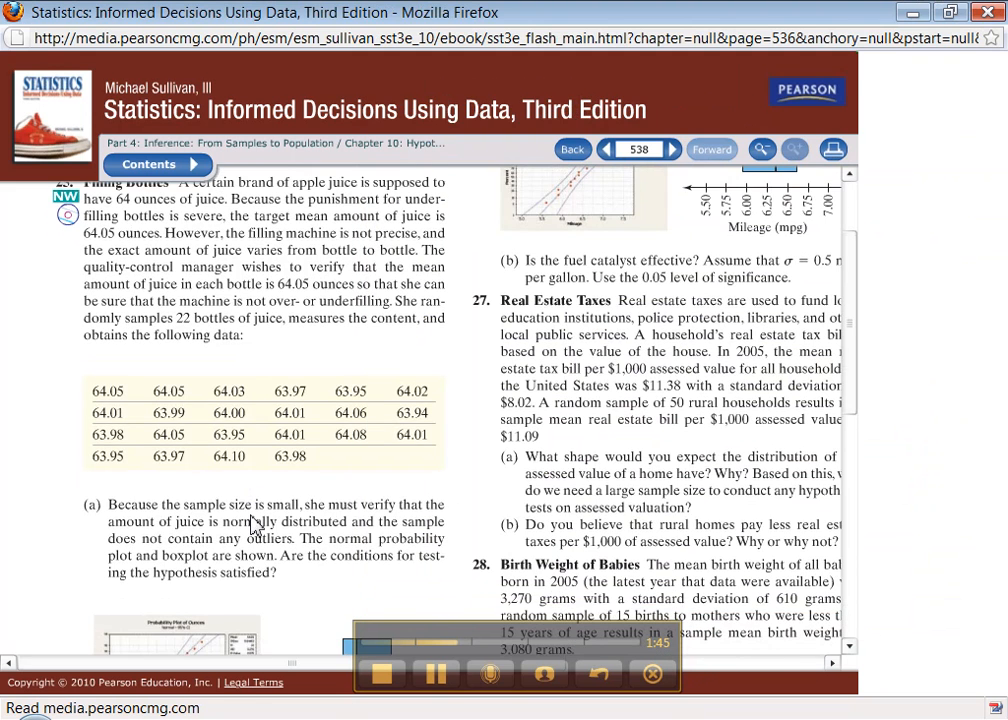
{"action": "scroll", "scroll_direction": "down", "scroll_amount": 3}
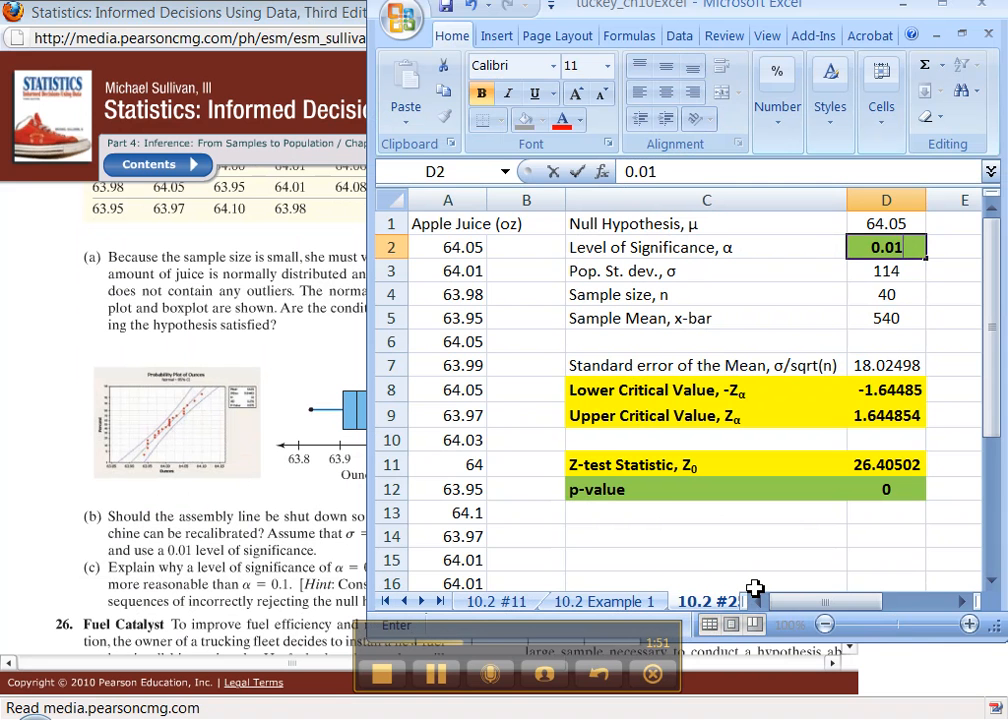
{"action": "left_click", "coordinate": [886, 270]}
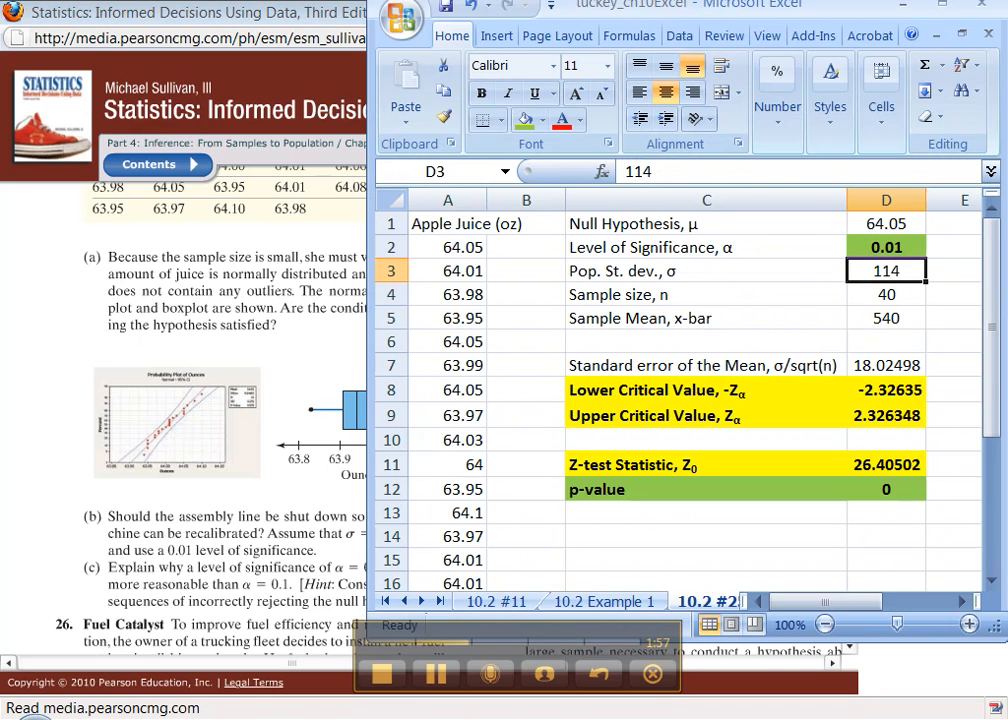
{"action": "type", "text": "0.06"}
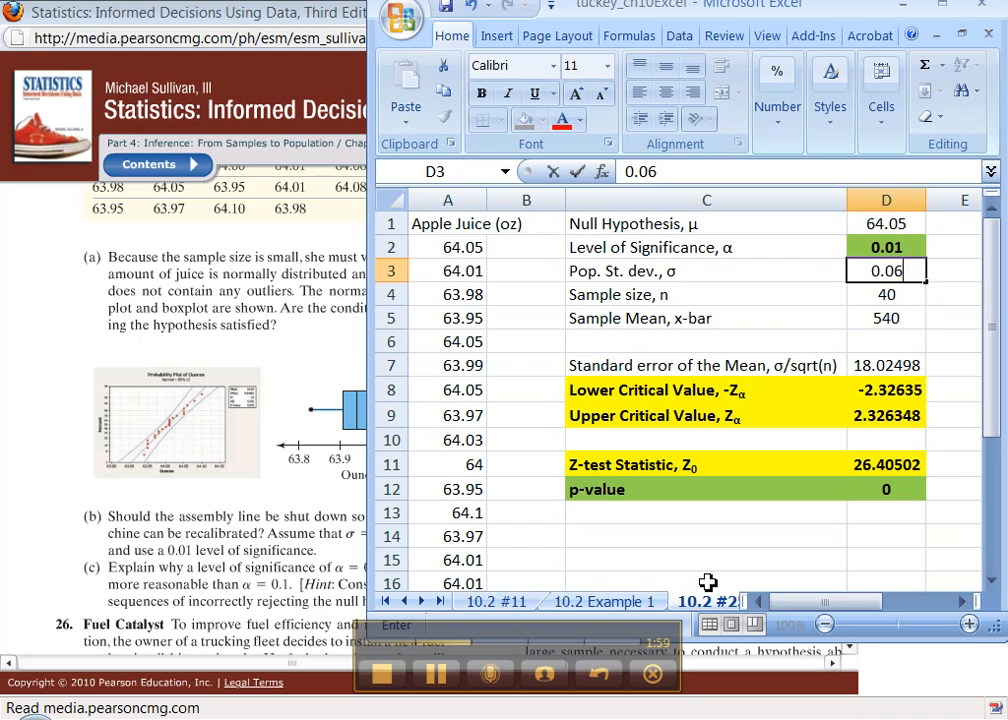
{"action": "left_click", "coordinate": [886, 294]}
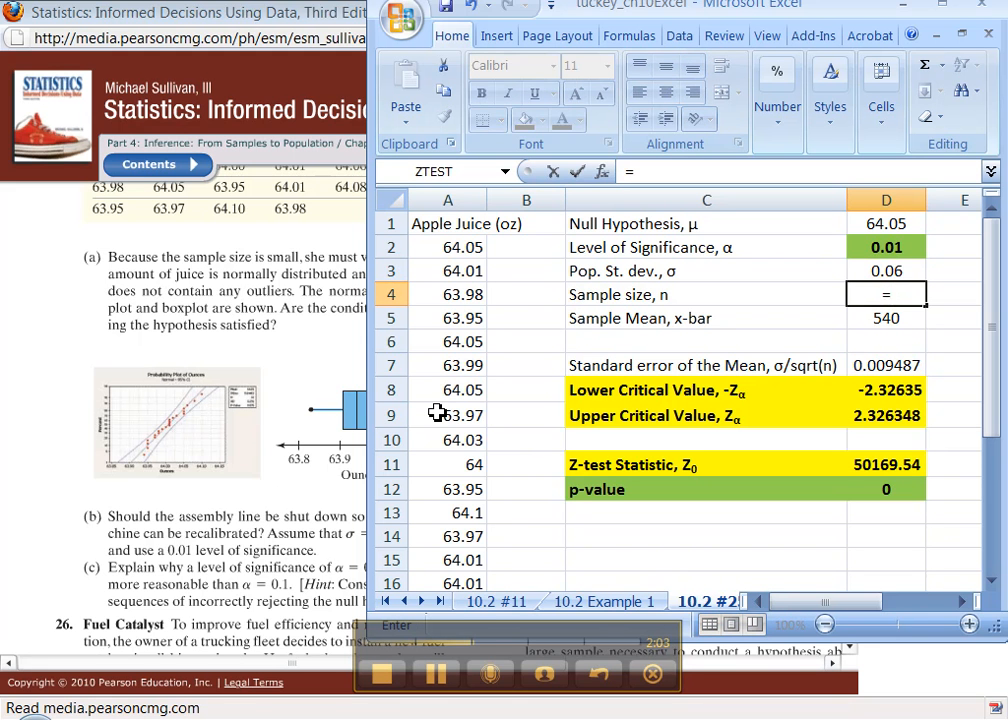
- Set the sample size to =COUNT(A2:A23) over the juice data, giving n = 22
{"action": "type", "text": "=COUNT("}
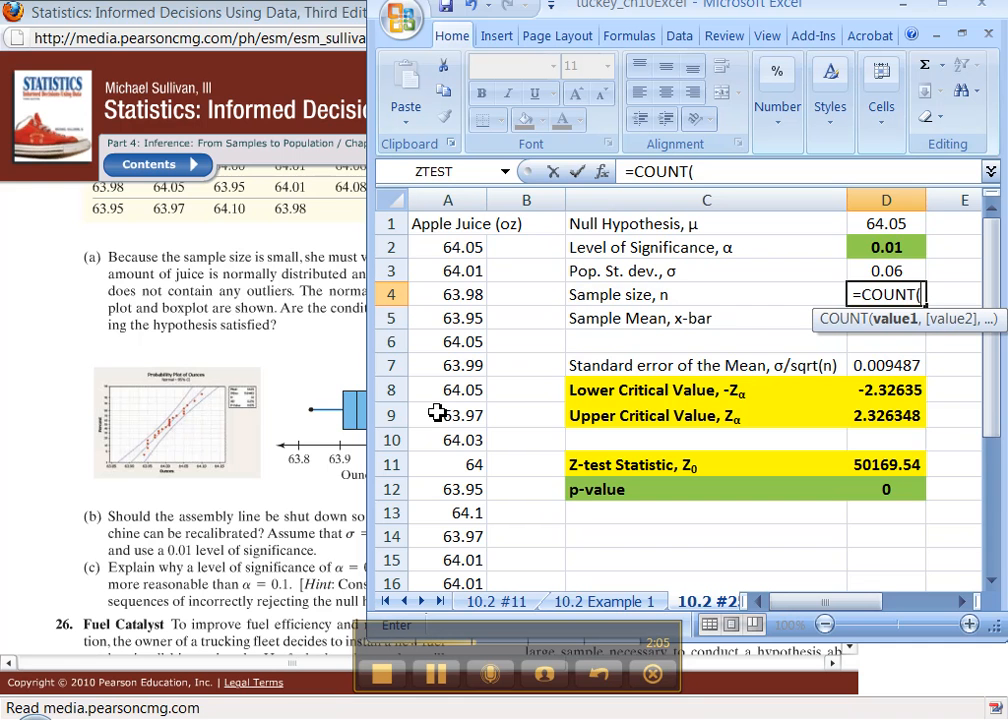
{"action": "mouse_move", "coordinate": [952, 8]}
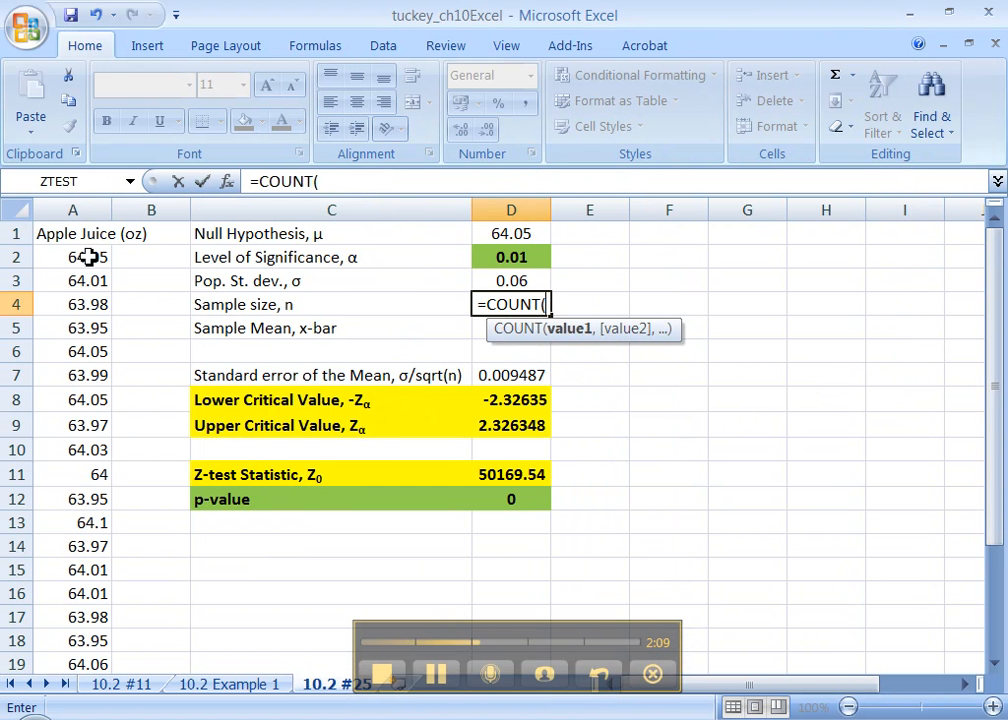
{"action": "left_click_drag", "start_coordinate": [72, 256], "coordinate": [72, 592]}
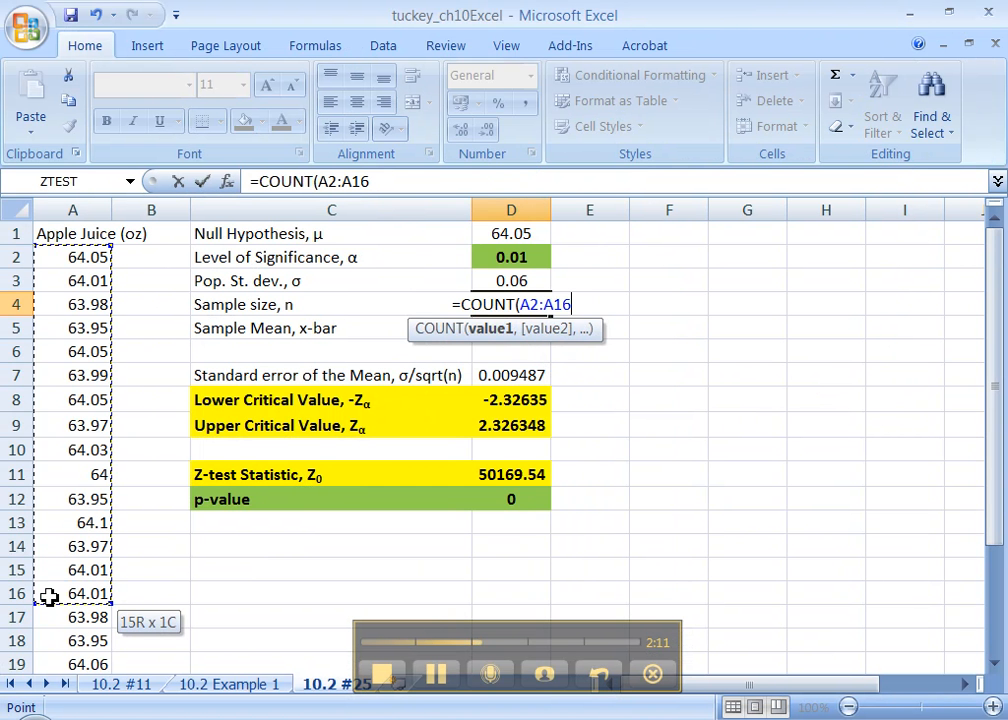
{"action": "left_click_drag", "start_coordinate": [72, 592], "coordinate": [72, 664]}
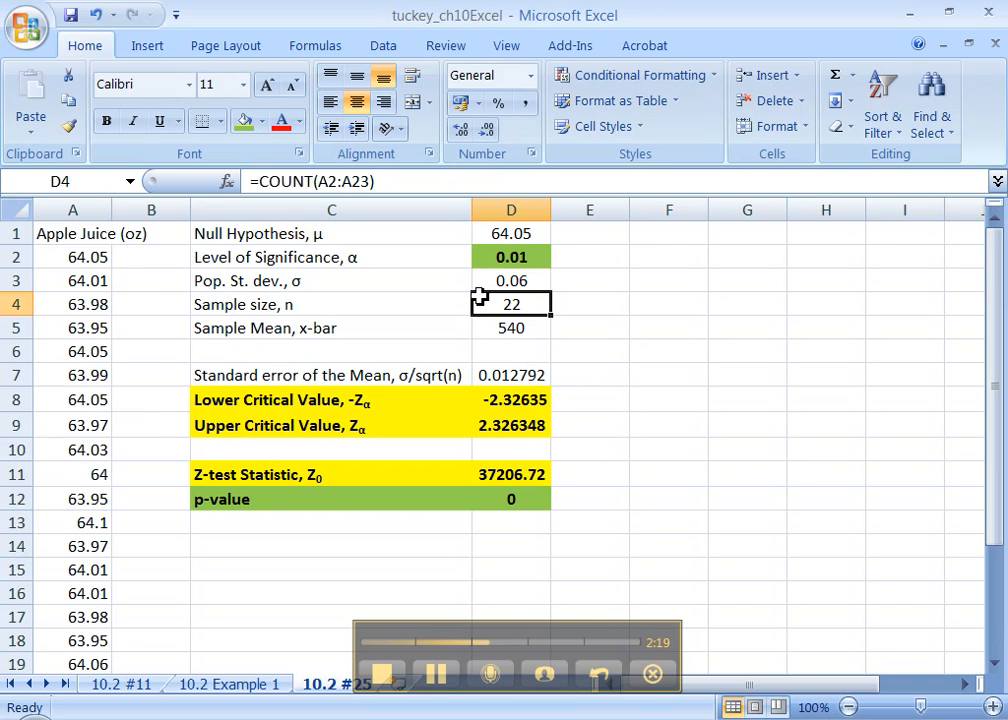
{"action": "mouse_move", "coordinate": [304, 310]}
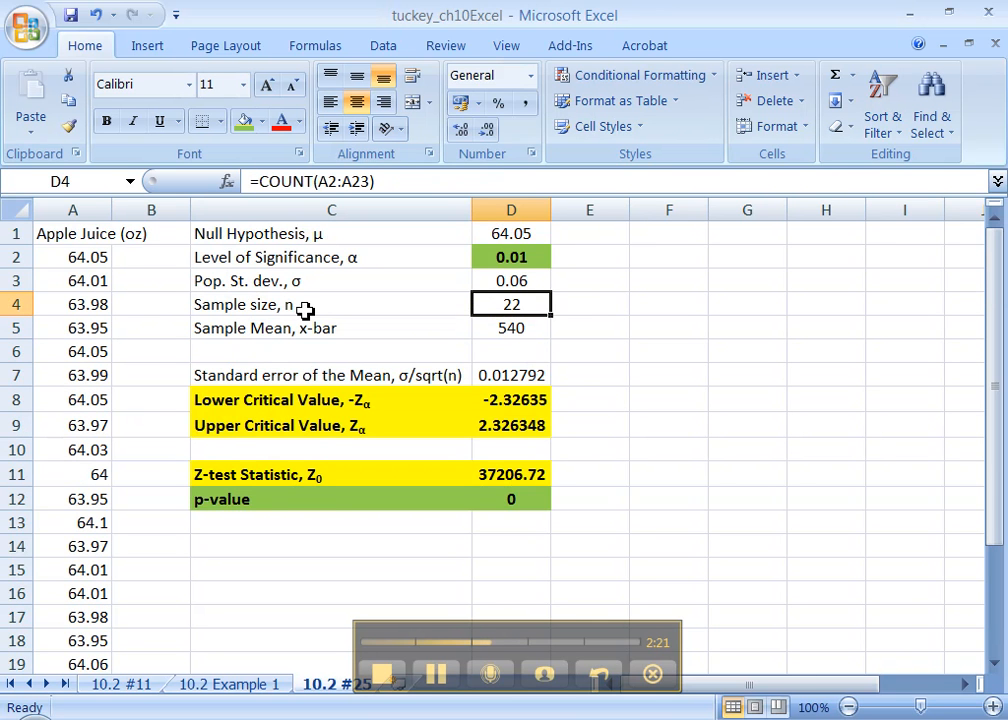
{"action": "mouse_move", "coordinate": [536, 324]}
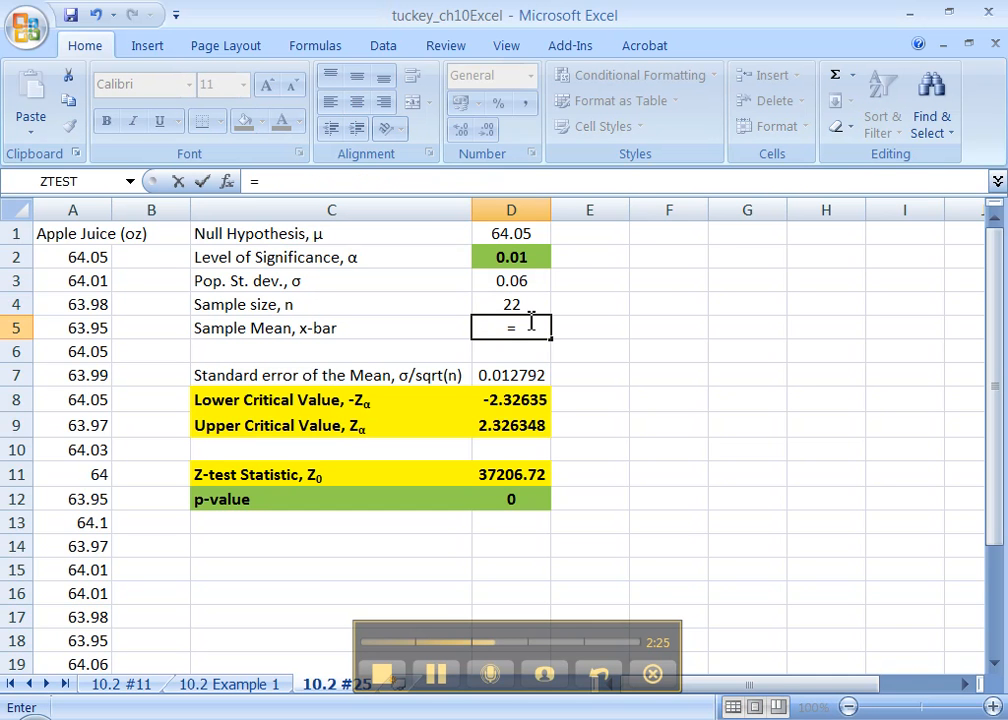
- Compute the sample mean as =AVERAGE(A2:A23) and widen column D to show full decimals
{"action": "type", "text": "=average"}
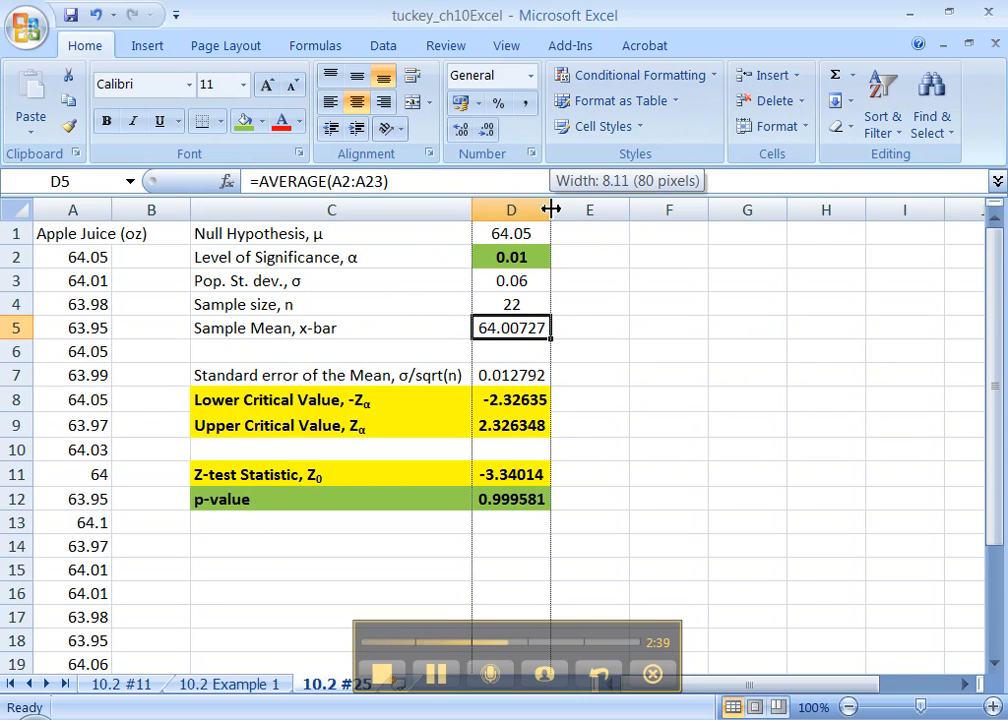
{"action": "left_click_drag", "start_coordinate": [550, 210], "coordinate": [588, 210]}
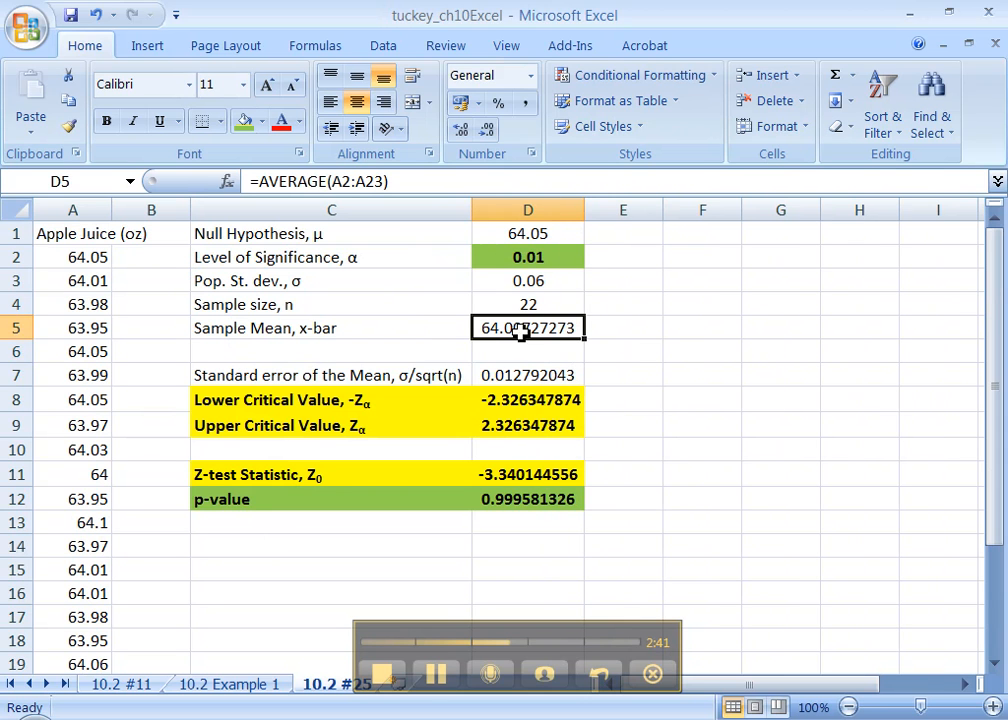
{"action": "left_click", "coordinate": [528, 376]}
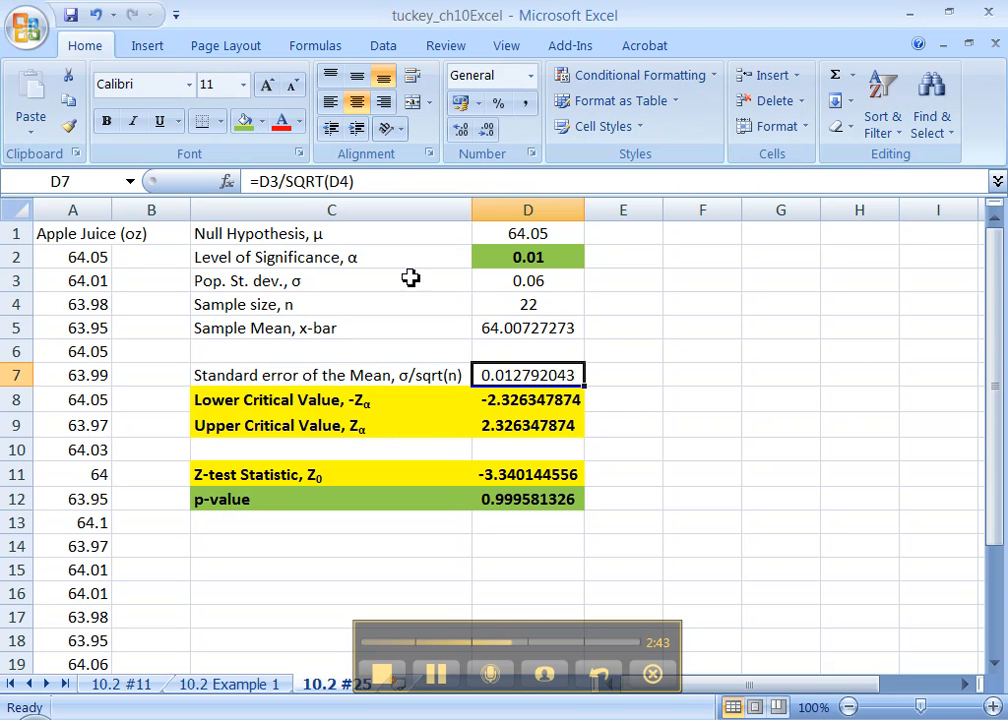
{"action": "double_click", "coordinate": [528, 376]}
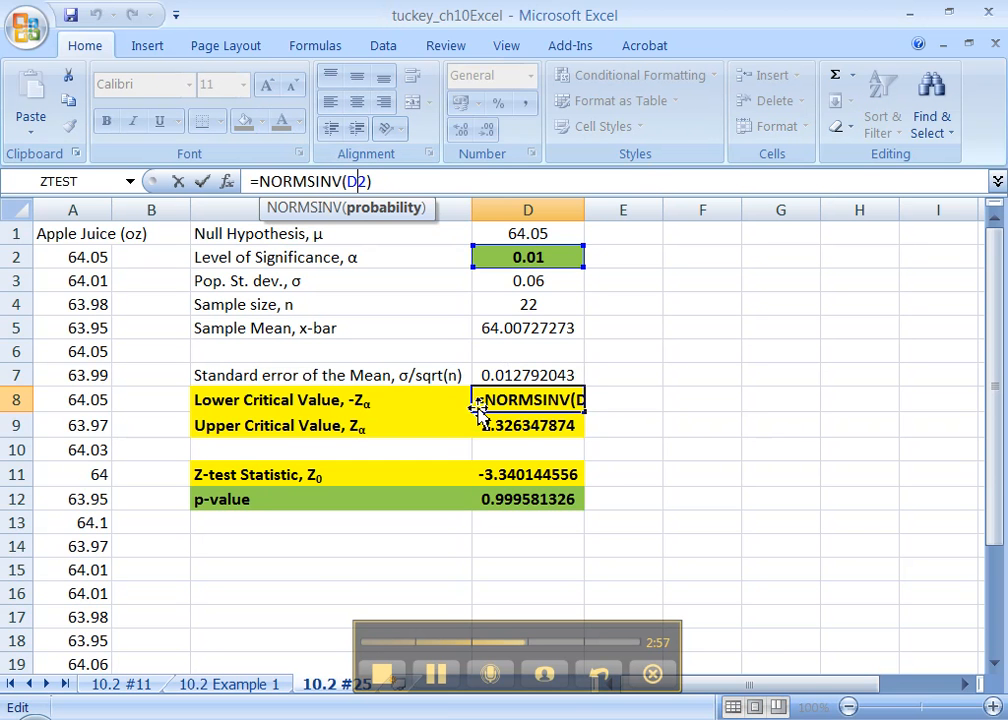
{"action": "key", "text": "Enter"}
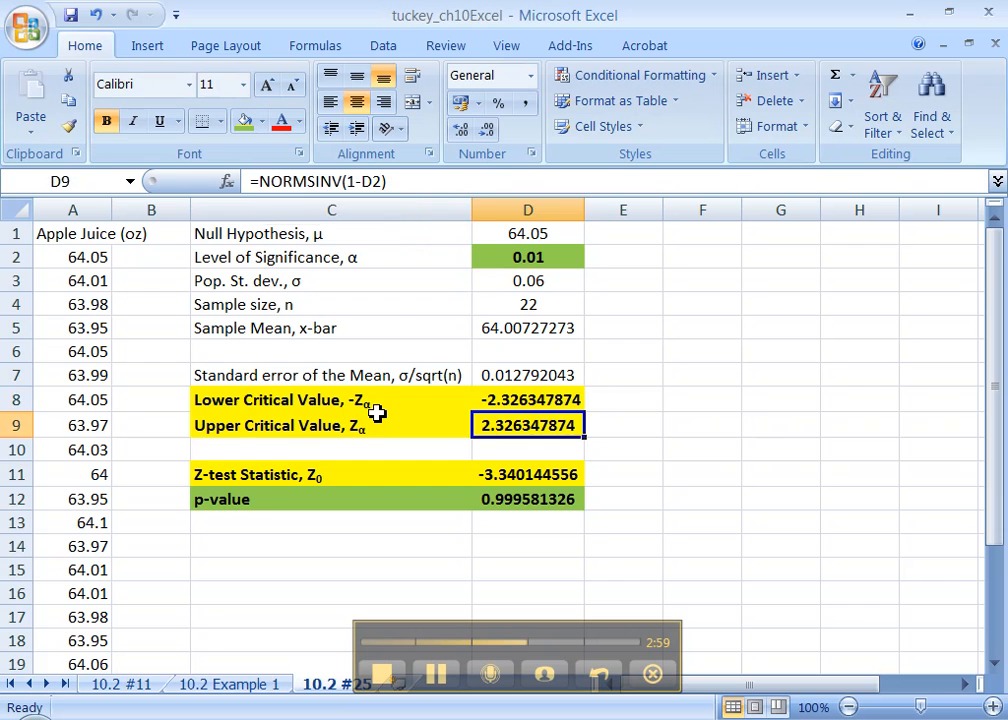
- Relabel the critical values as Zα/2 and halve alpha in their NORMSINV formulas, giving ±2.57583
{"action": "left_click", "coordinate": [332, 400]}
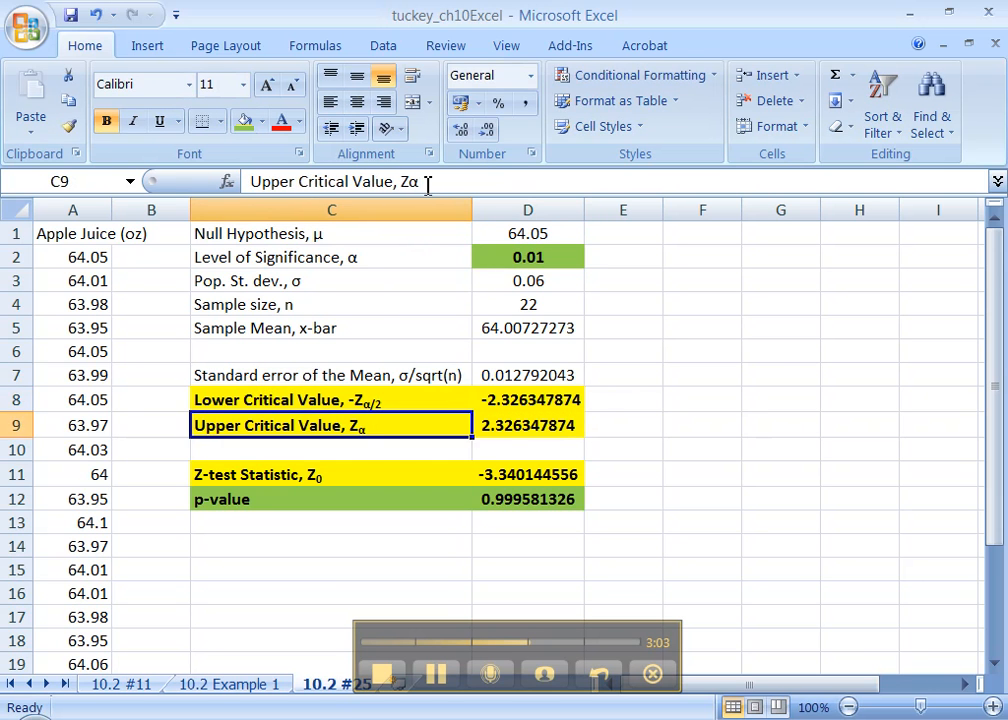
{"action": "left_click", "coordinate": [420, 180]}
{"action": "type", "text": "/2"}
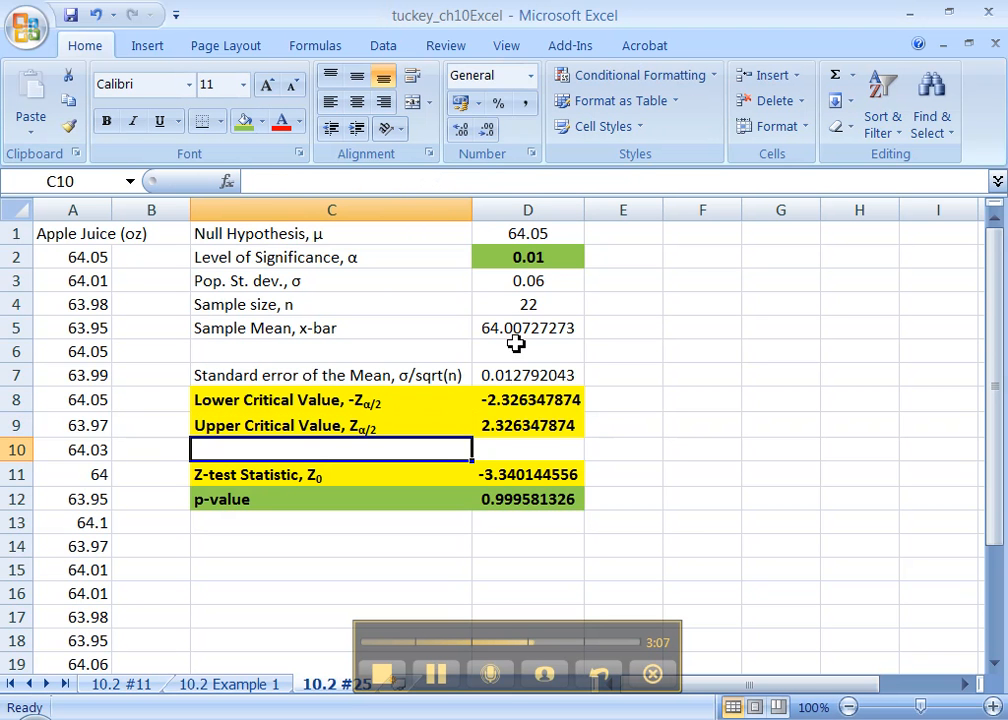
{"action": "left_click", "coordinate": [528, 400]}
{"action": "type", "text": "/"}
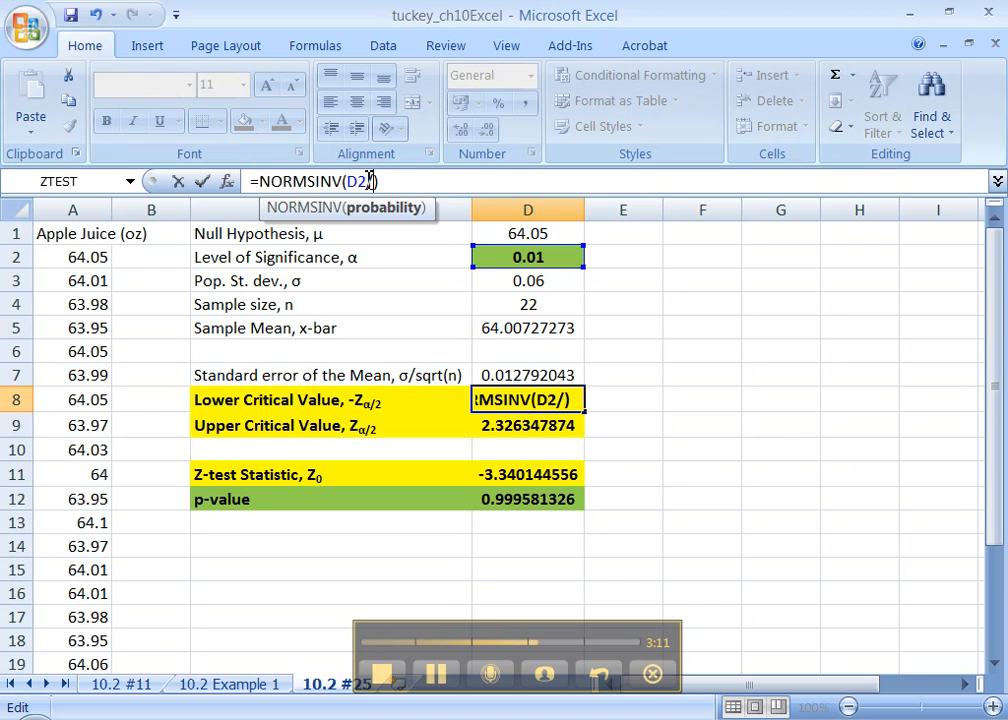
{"action": "key", "text": "Enter"}
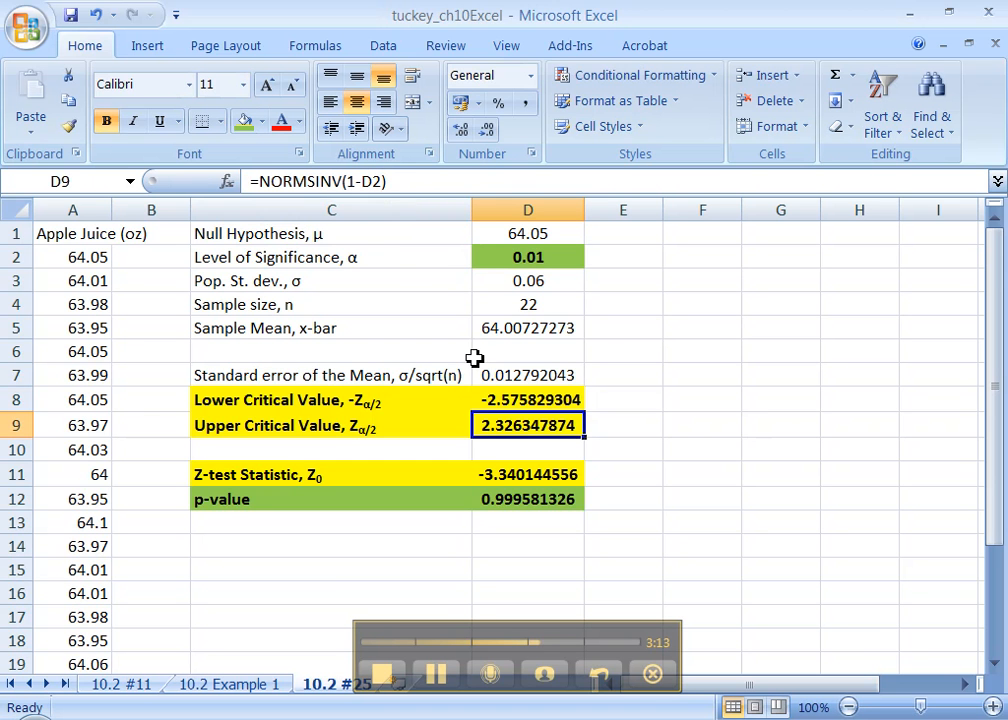
{"action": "double_click", "coordinate": [528, 424]}
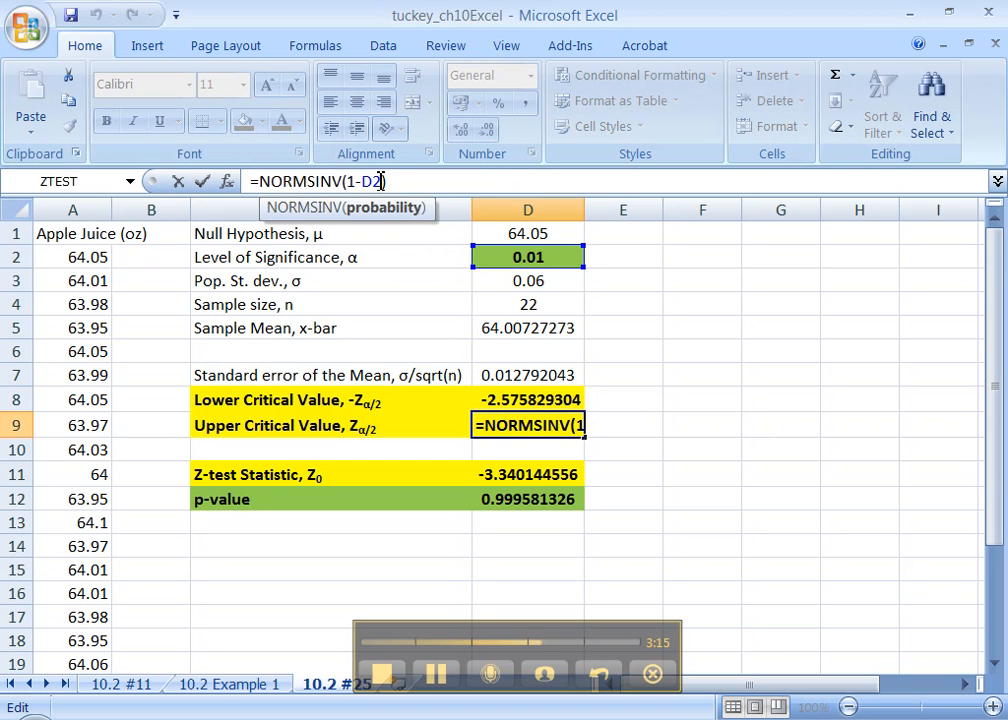
{"action": "type", "text": "/2)"}
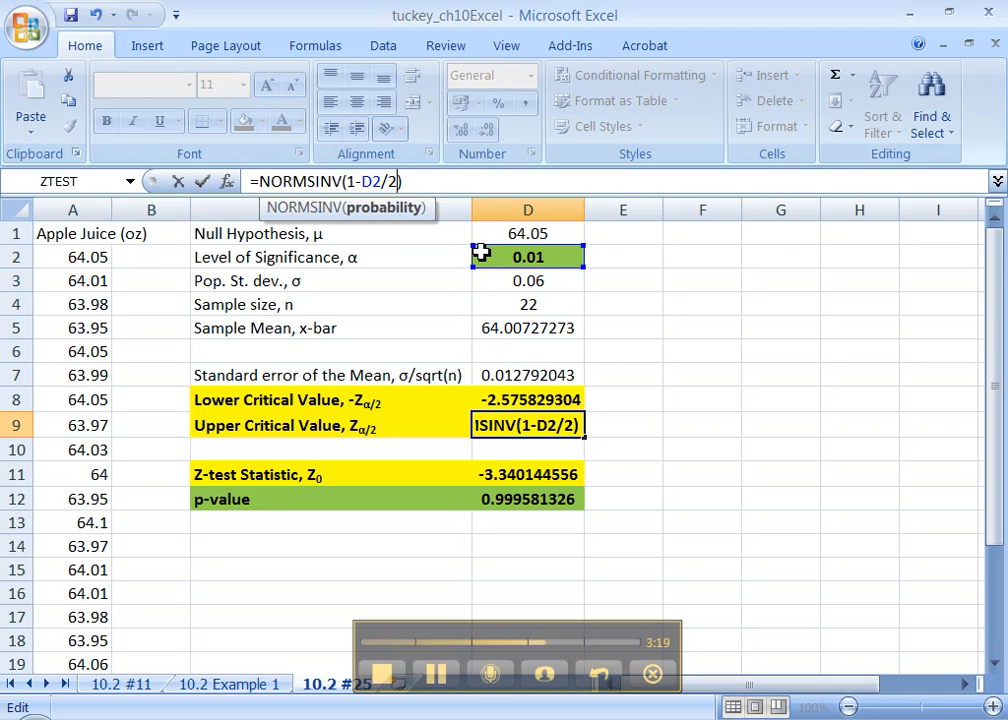
{"action": "key", "text": "Enter"}
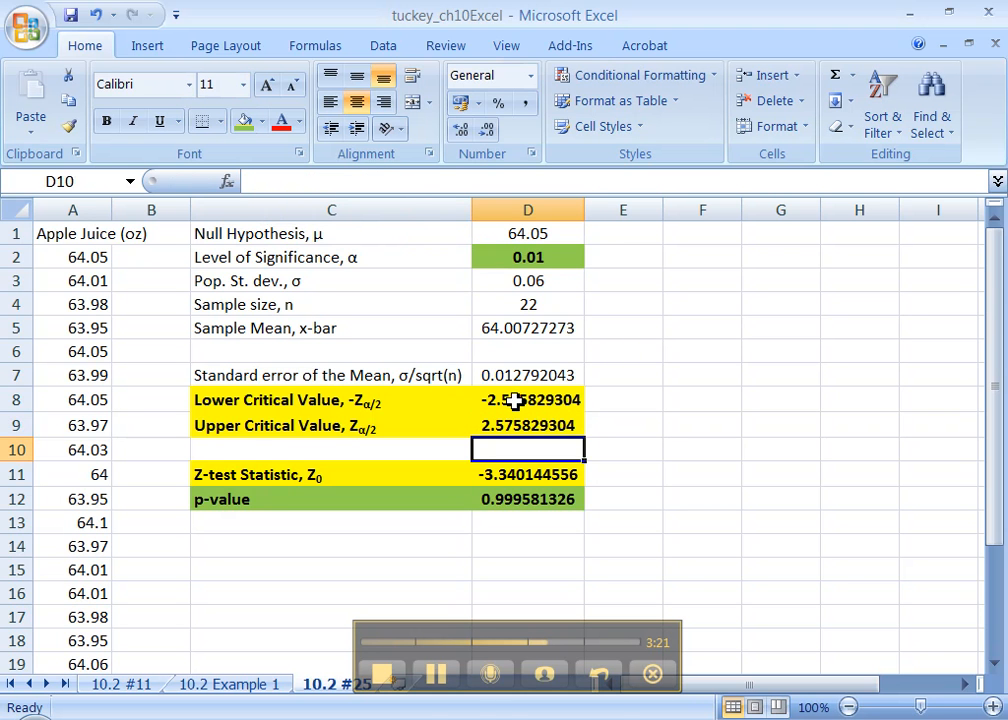
{"action": "left_click", "coordinate": [528, 400]}
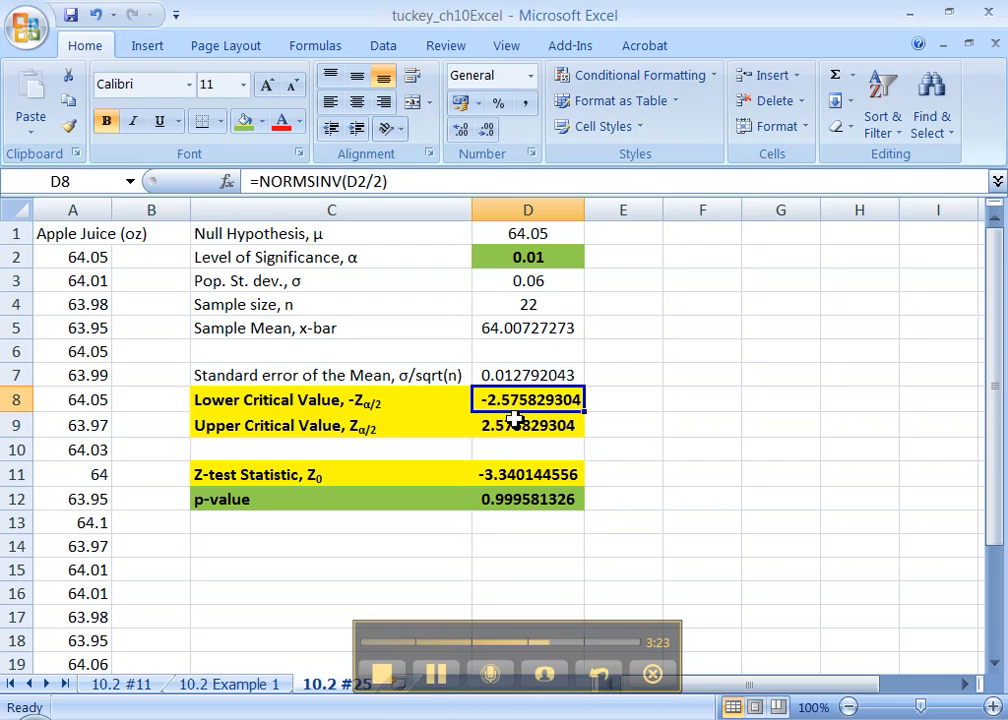
{"action": "left_click", "coordinate": [528, 474]}
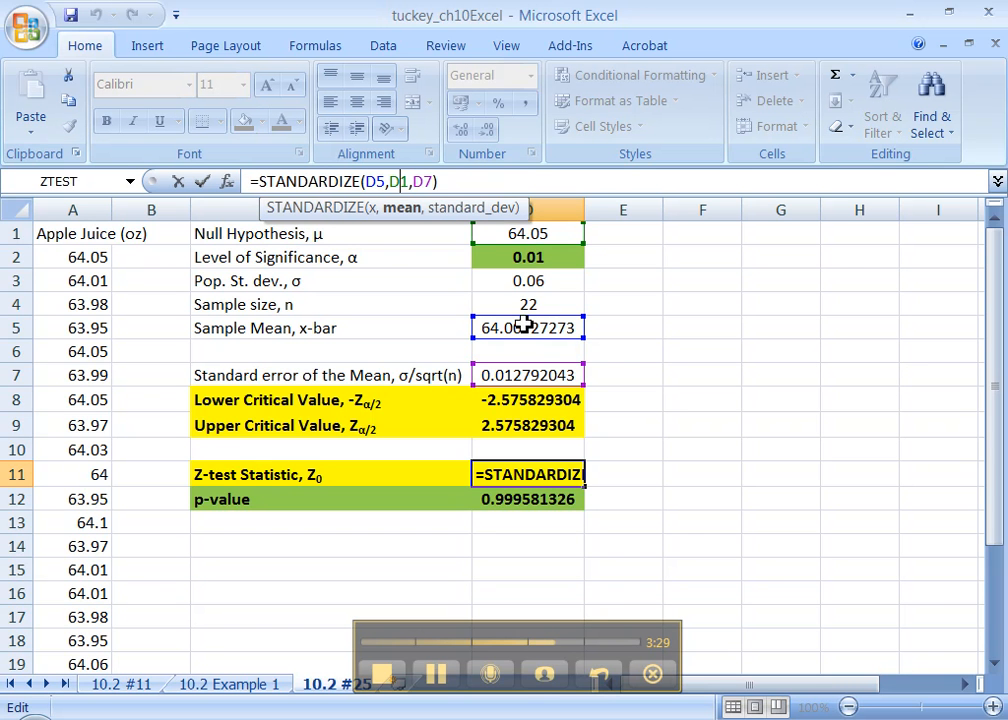
{"action": "left_click", "coordinate": [528, 232]}
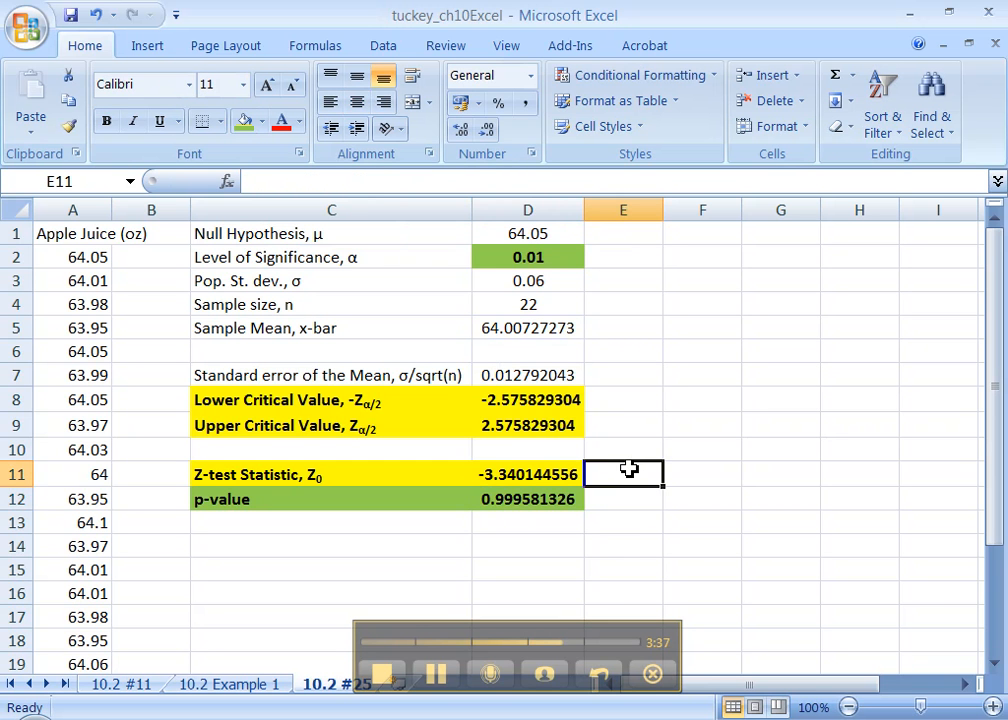
- Type the conclusion 'Reject H0, because Zo<-z' beside the test statistic, with the 0 subscripted
{"action": "type", "text": "Reject H"}
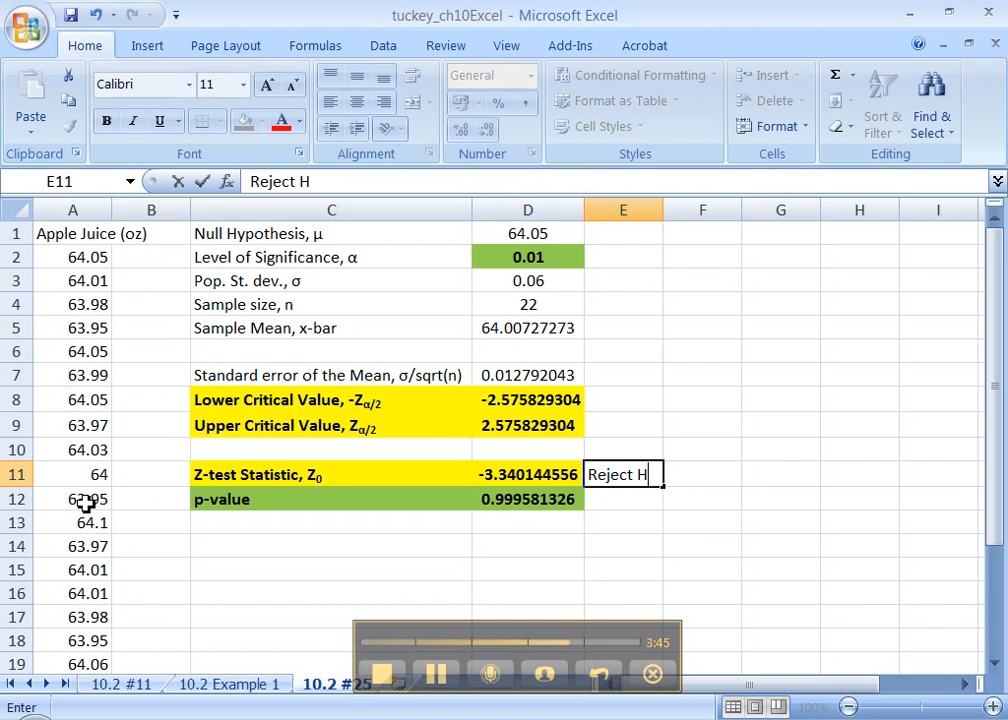
{"action": "type", "text": "0"}
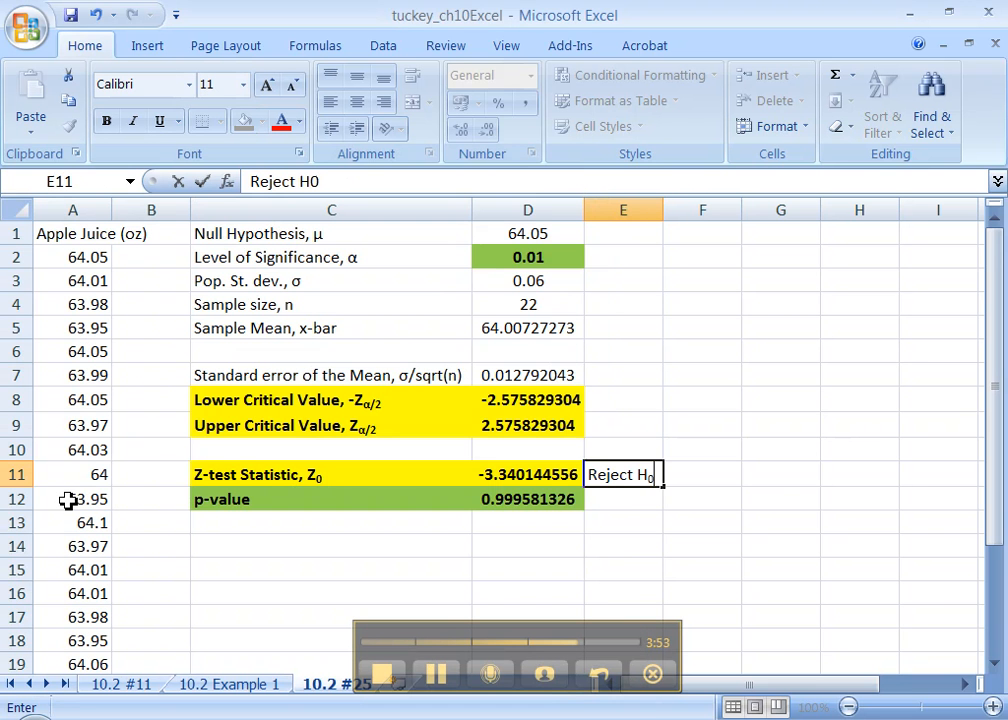
{"action": "type", "text": ","}
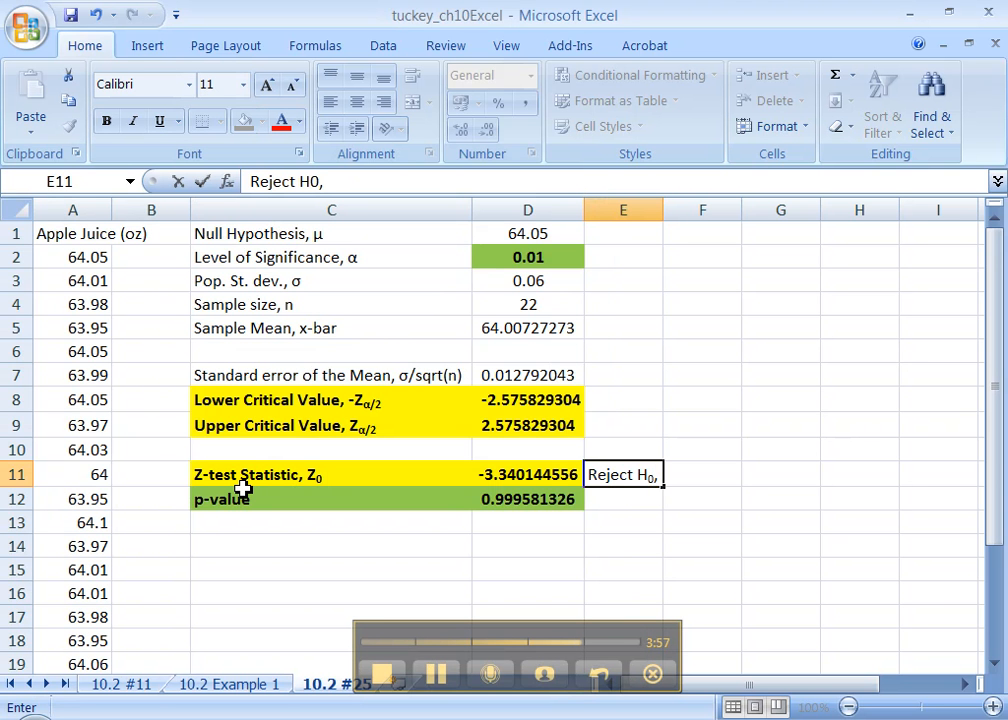
{"action": "type", "text": "because"}
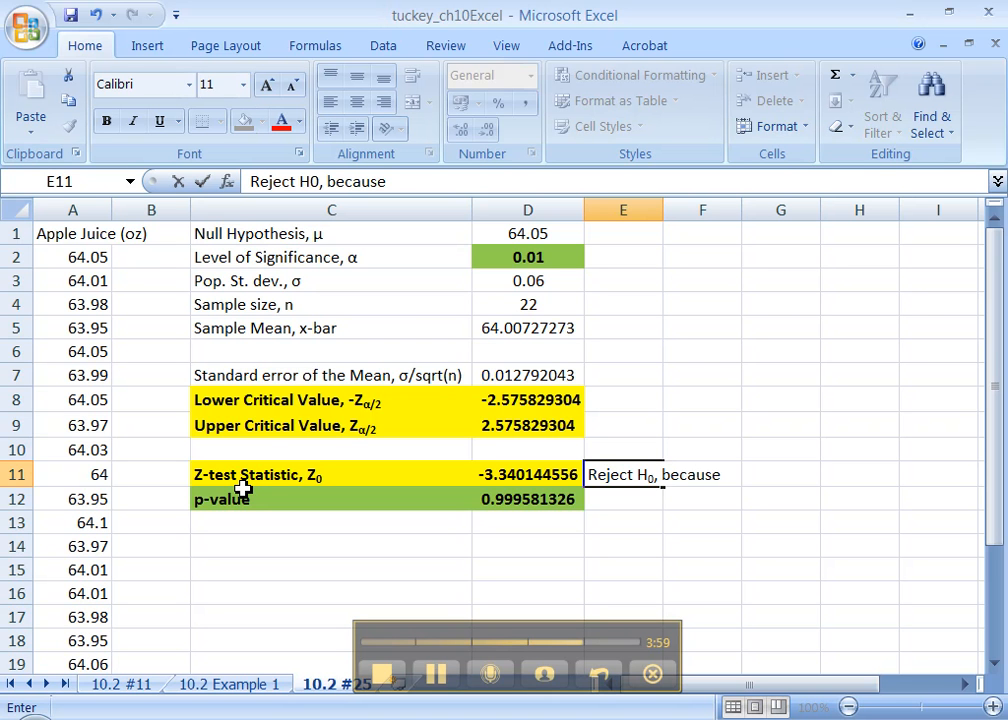
{"action": "type", "text": "Z0"}
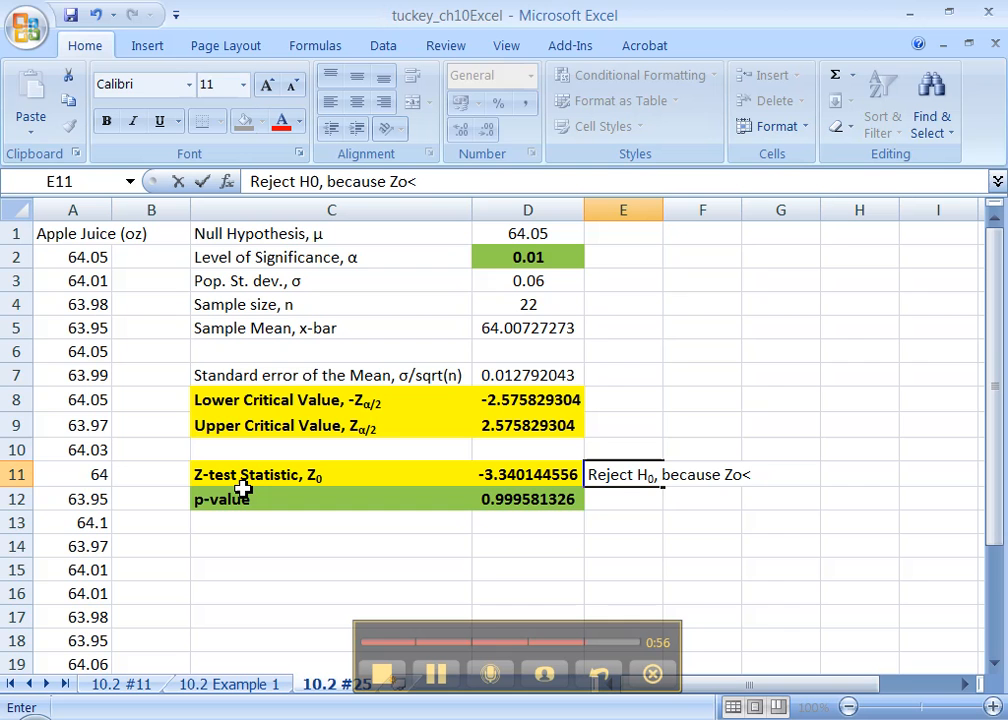
{"action": "type", "text": "-"}
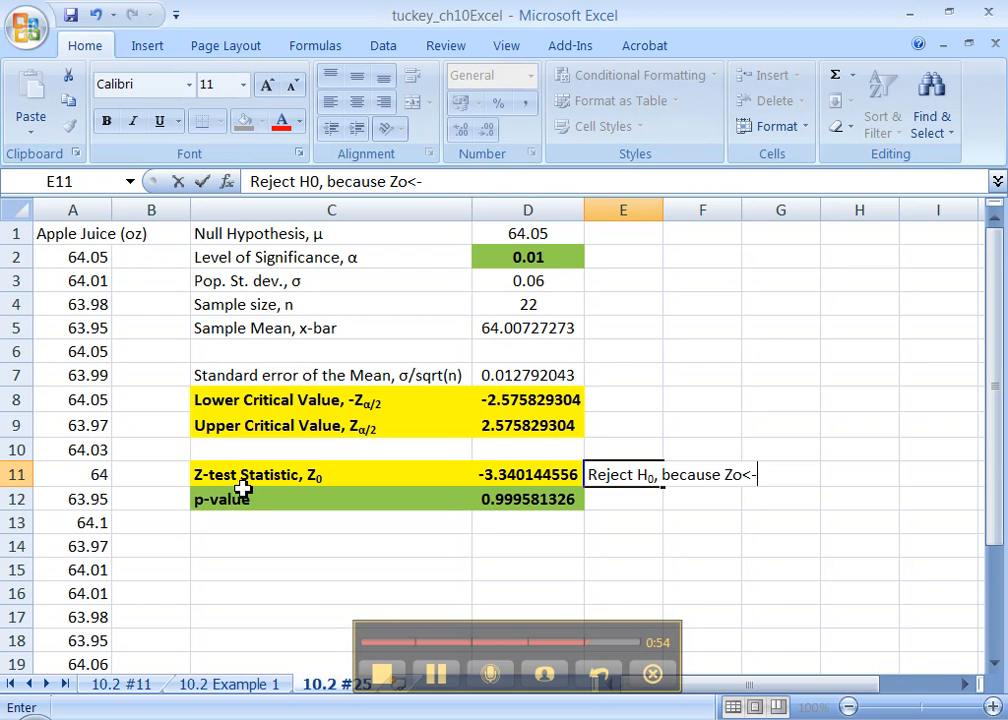
{"action": "type", "text": "zal"}
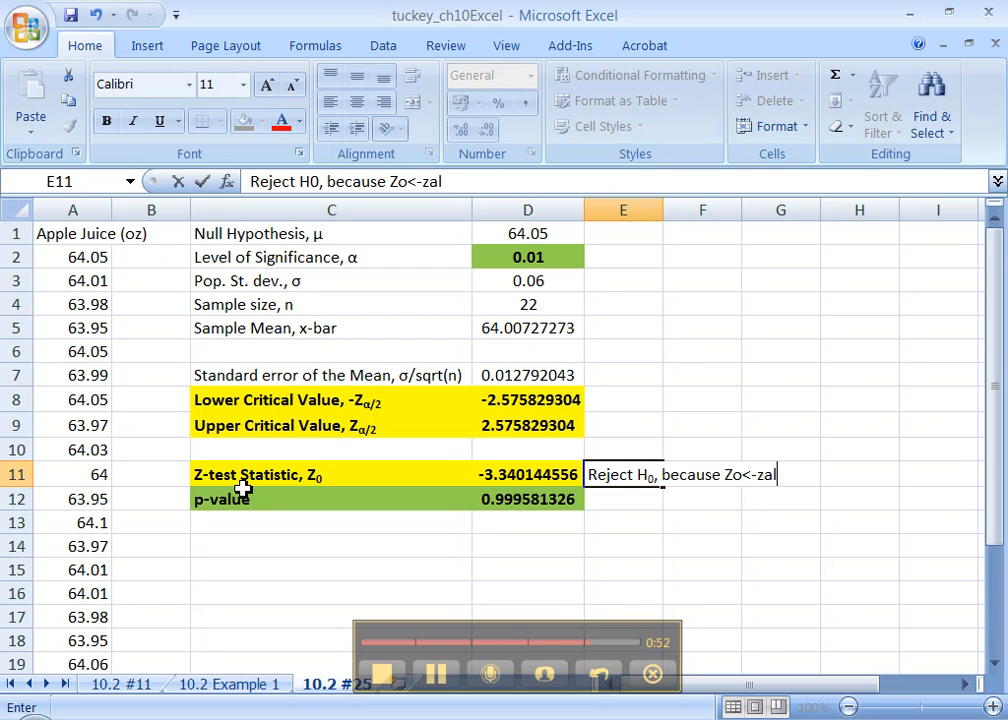
{"action": "type", "text": "pha."}
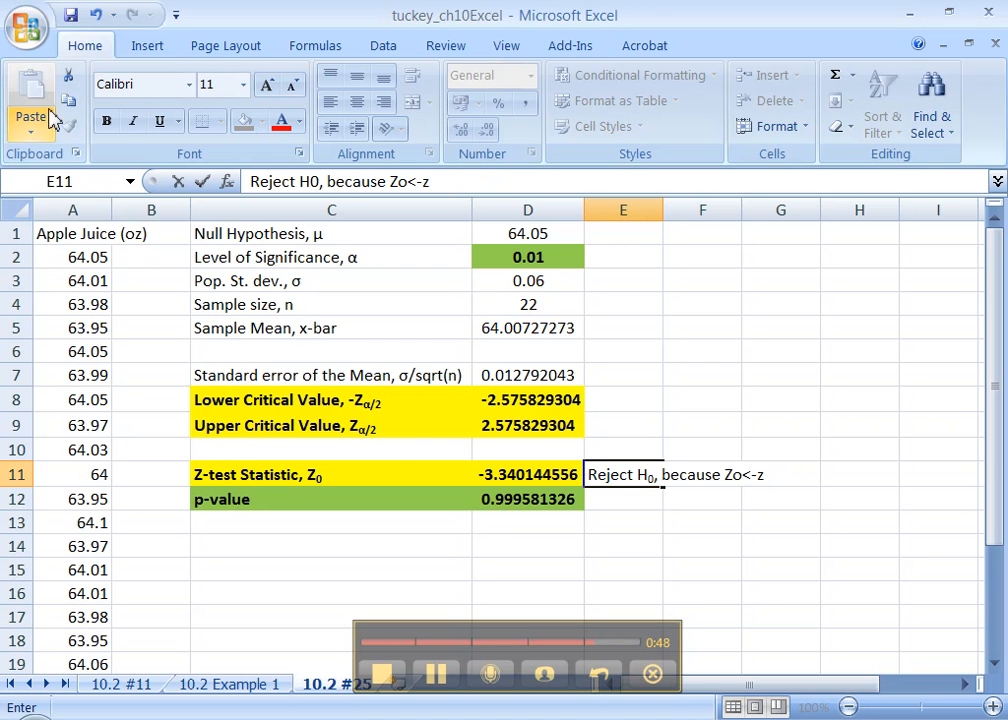
- Insert a Greek α symbol and '/2' so the conclusion reads Reject H0, because Zo<-zα/2
{"action": "left_click", "coordinate": [146, 44]}
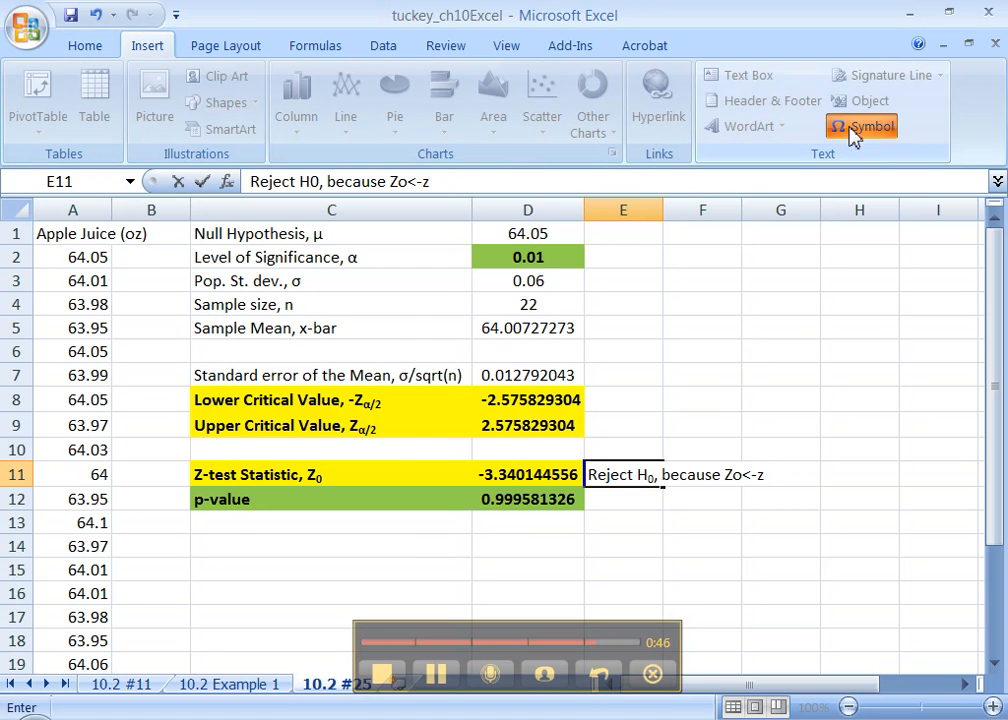
{"action": "left_click", "coordinate": [860, 124]}
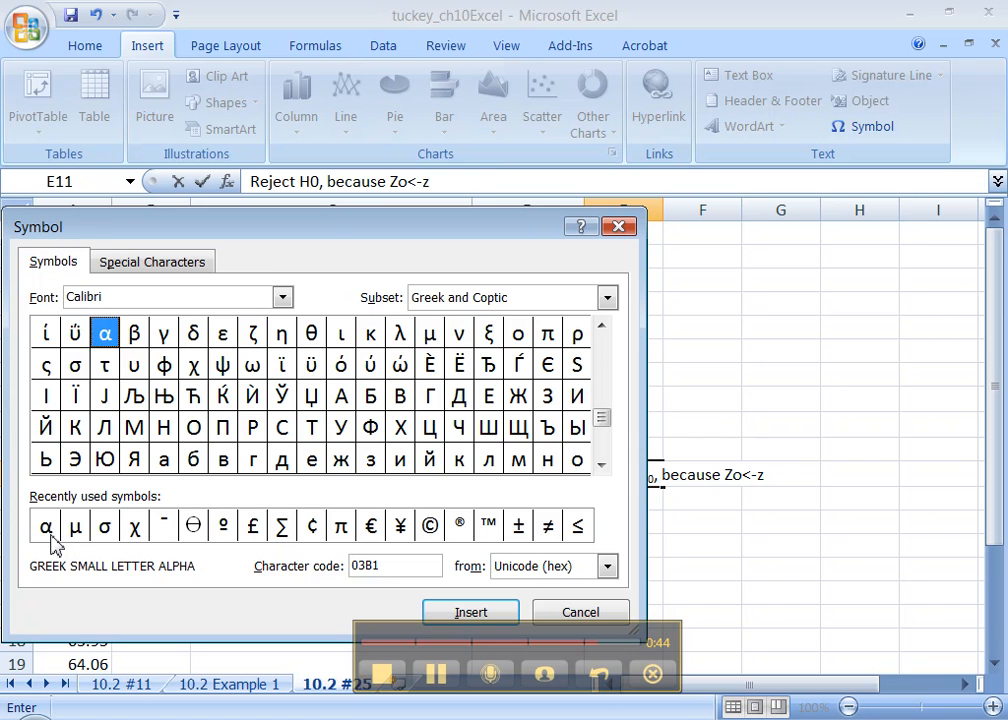
{"action": "left_click", "coordinate": [470, 612]}
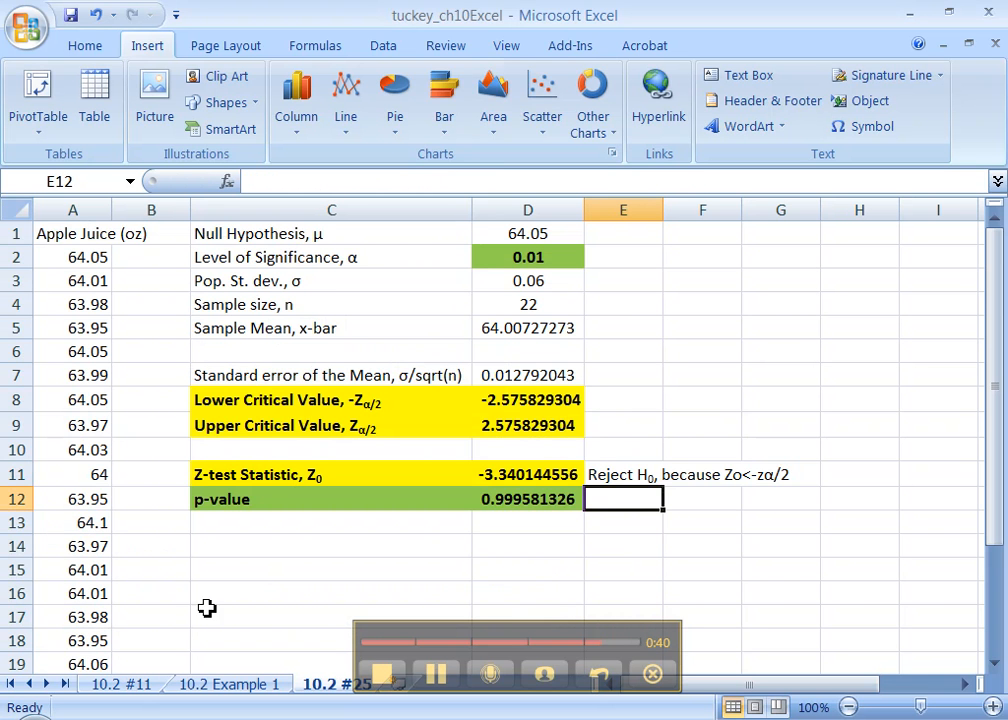
{"action": "left_click", "coordinate": [528, 474]}
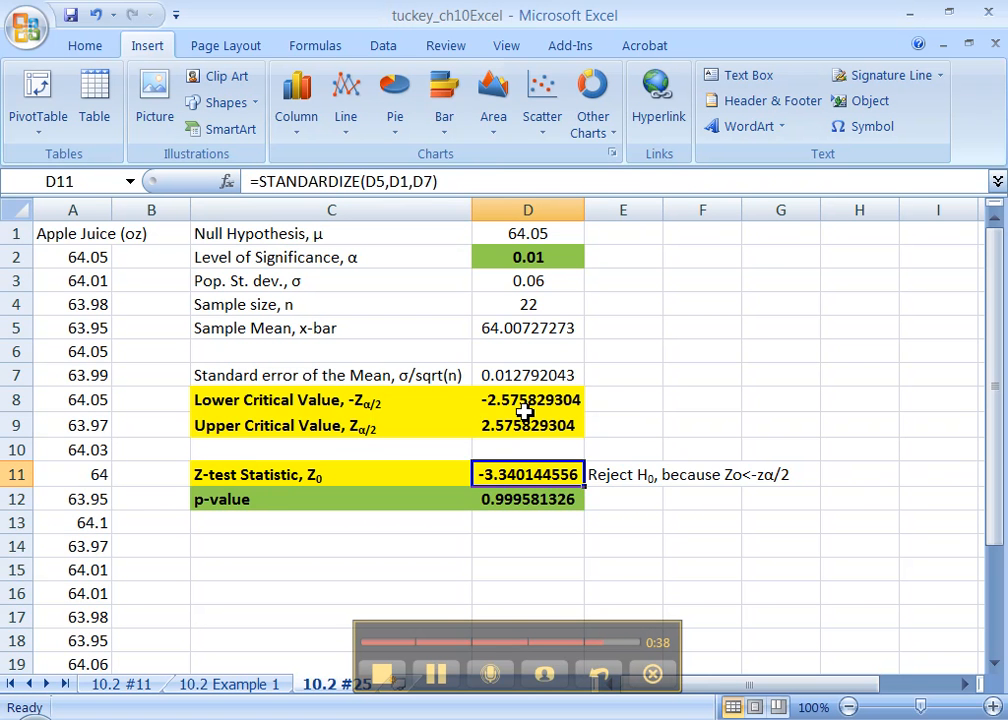
- Double the p-value formula to =2*NORMSDIST(D11), giving 0.000837348
{"action": "left_click", "coordinate": [528, 500]}
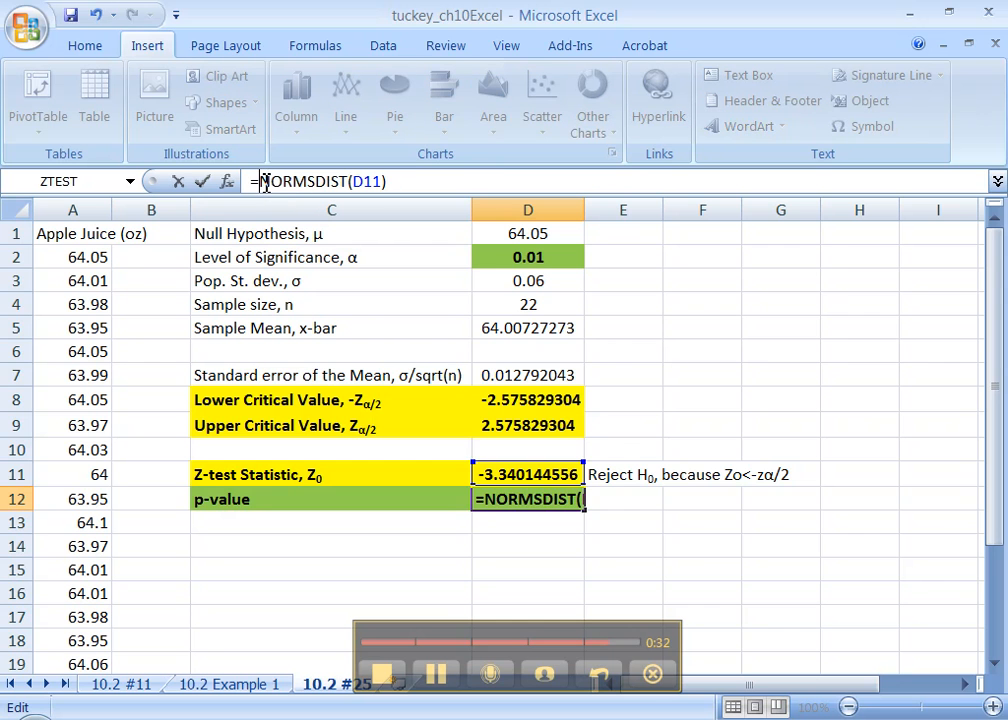
{"action": "type", "text": "2"}
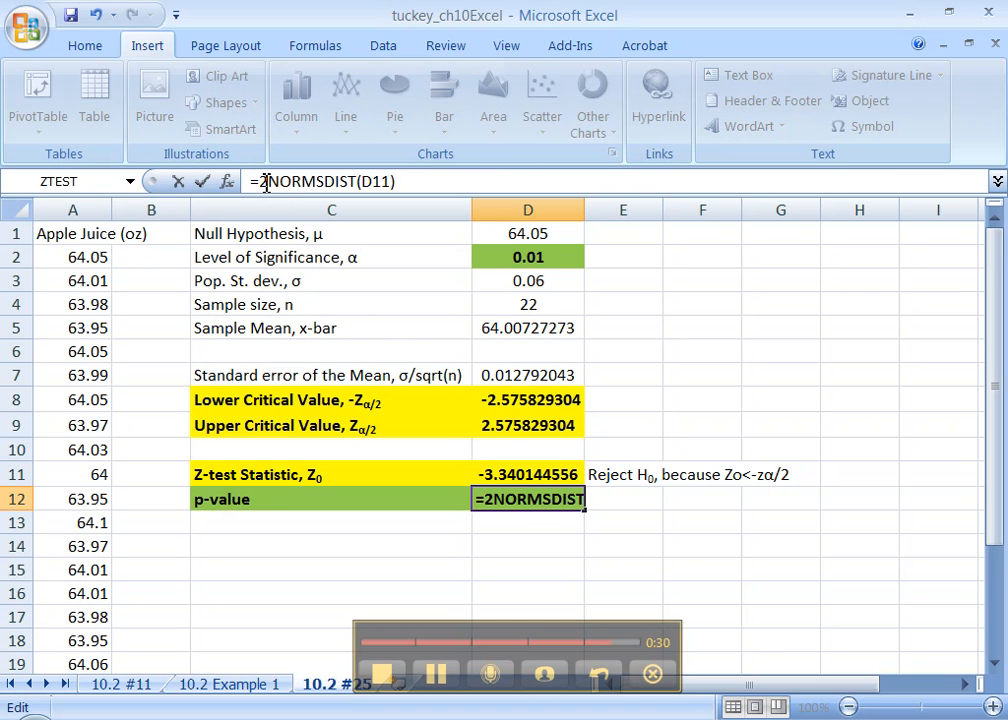
{"action": "type", "text": "*"}
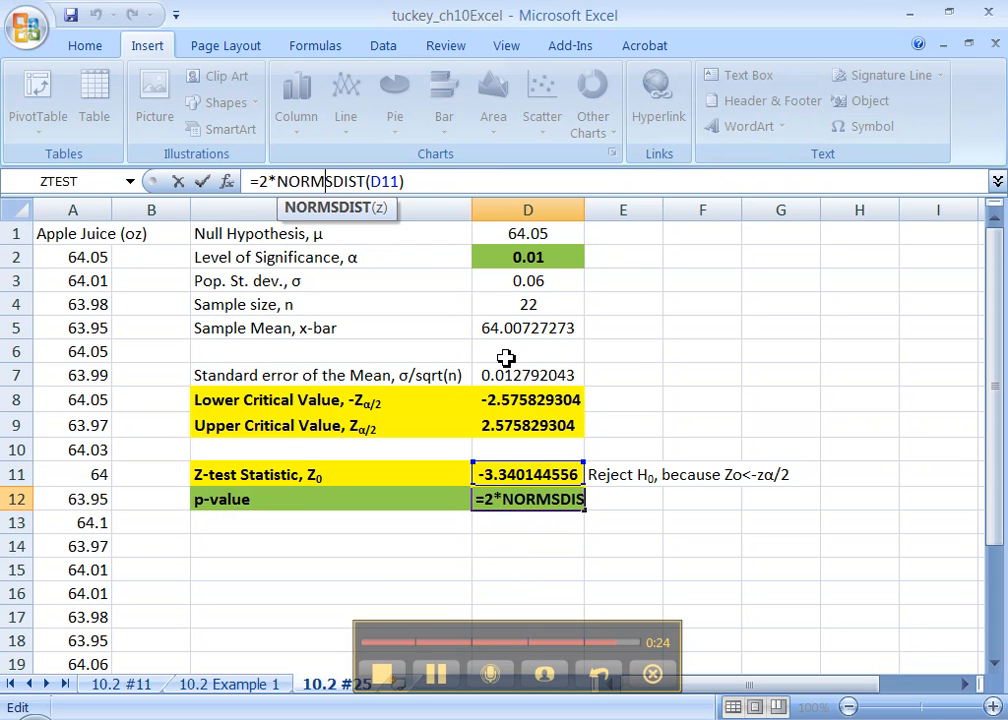
{"action": "key", "text": "Enter"}
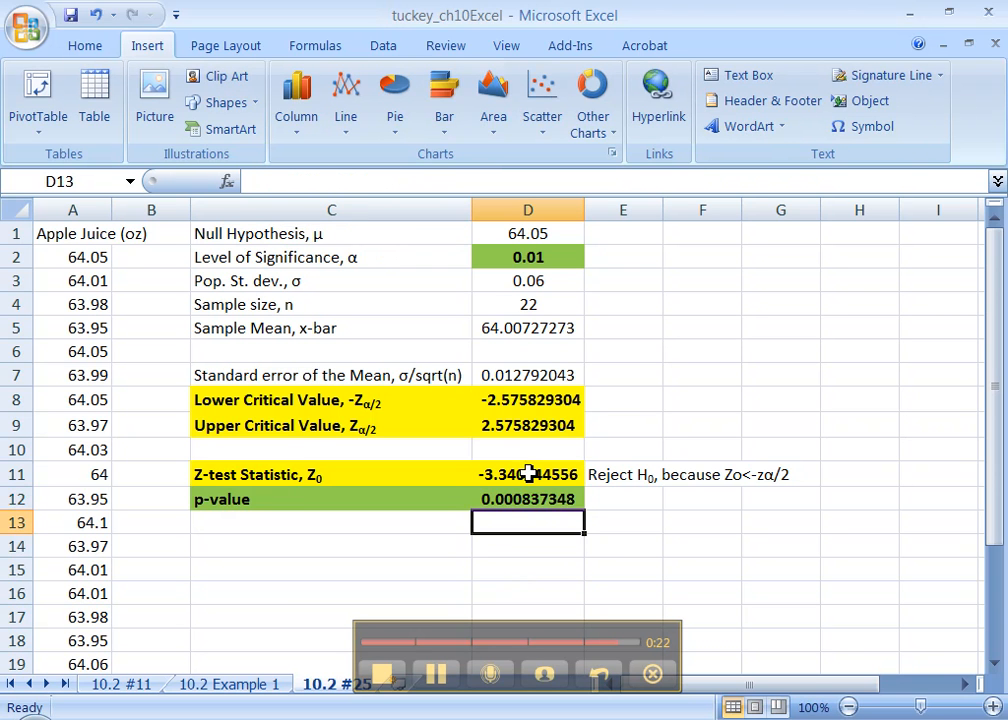
{"action": "left_click", "coordinate": [528, 500]}
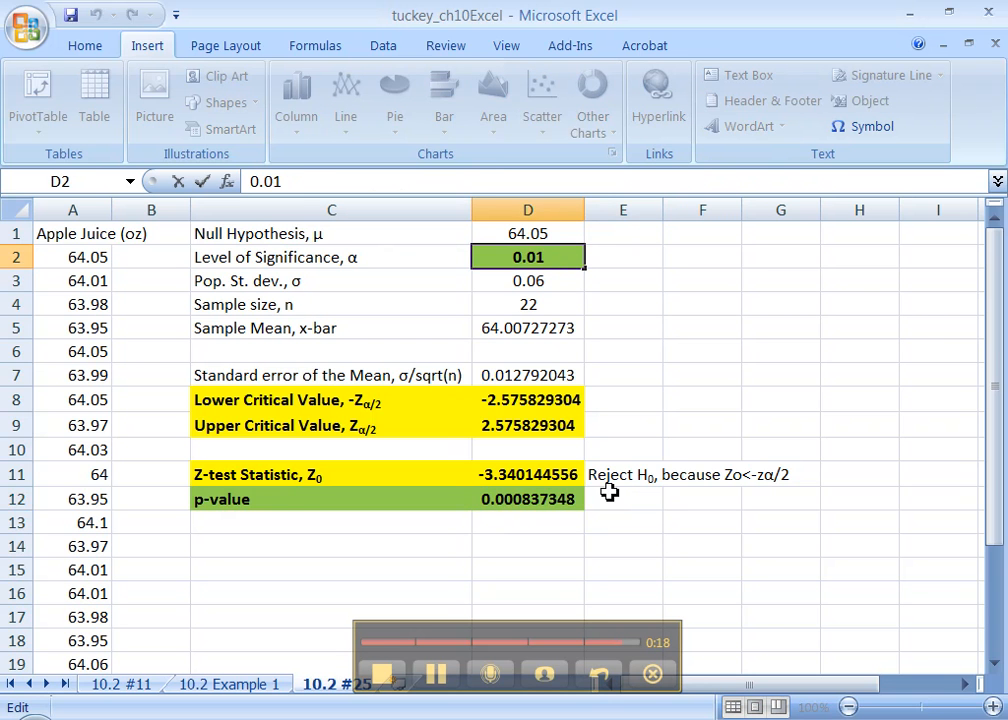
- Type the conclusion 'Reject H0, because p< alpha' beside the p-value and reopen it to fix spacing
{"action": "type", "text": "Reject,"}
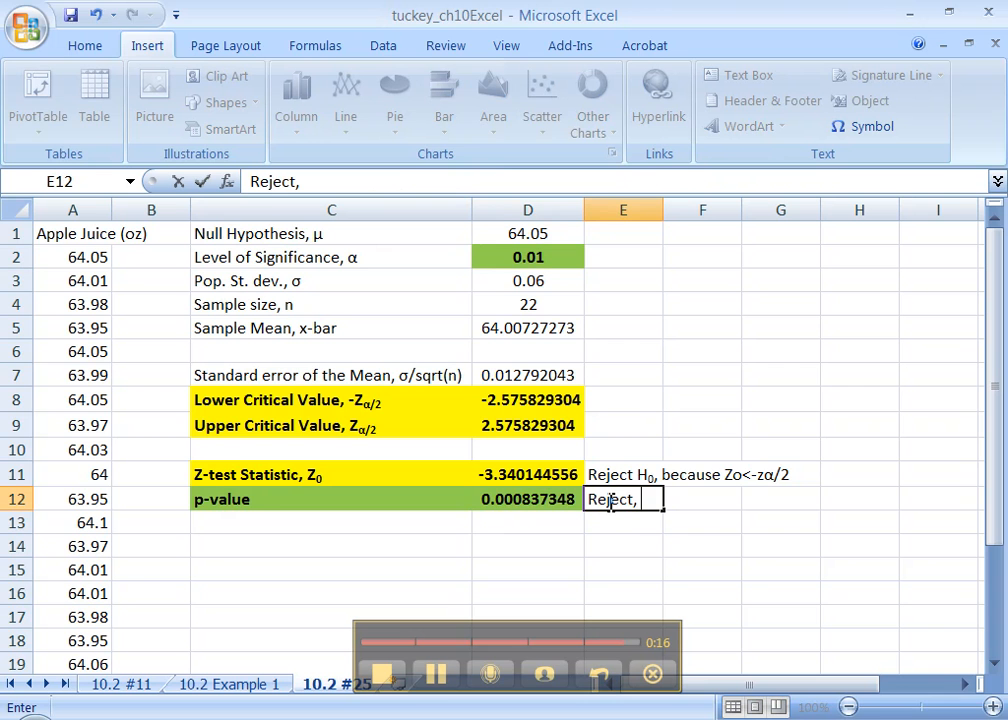
{"action": "type", "text": "H0"}
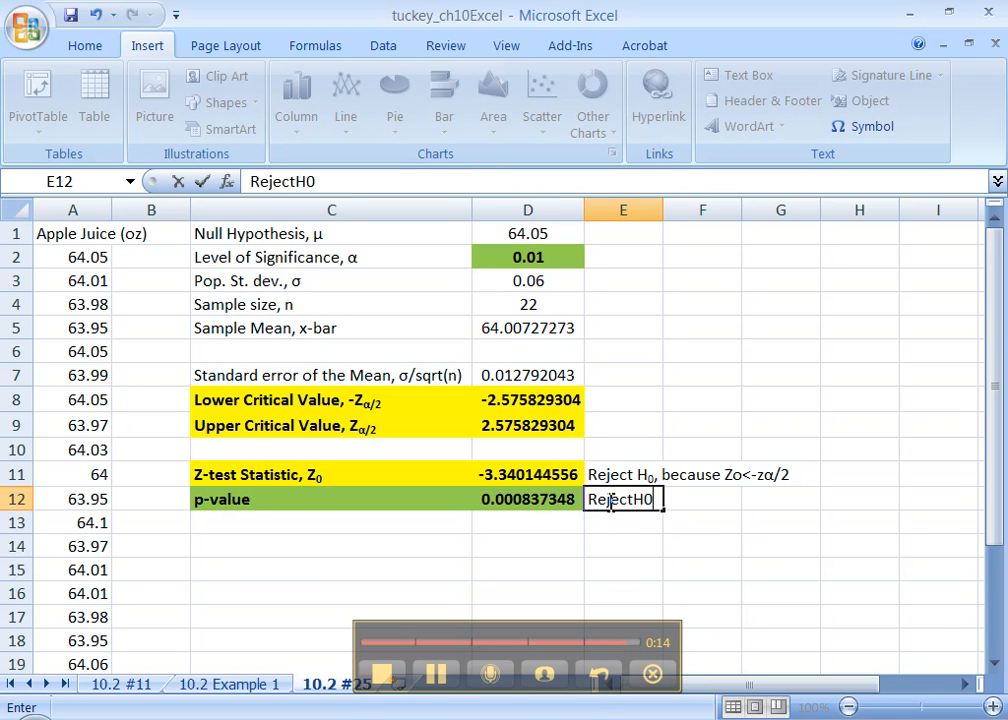
{"action": "type", "text": ", because"}
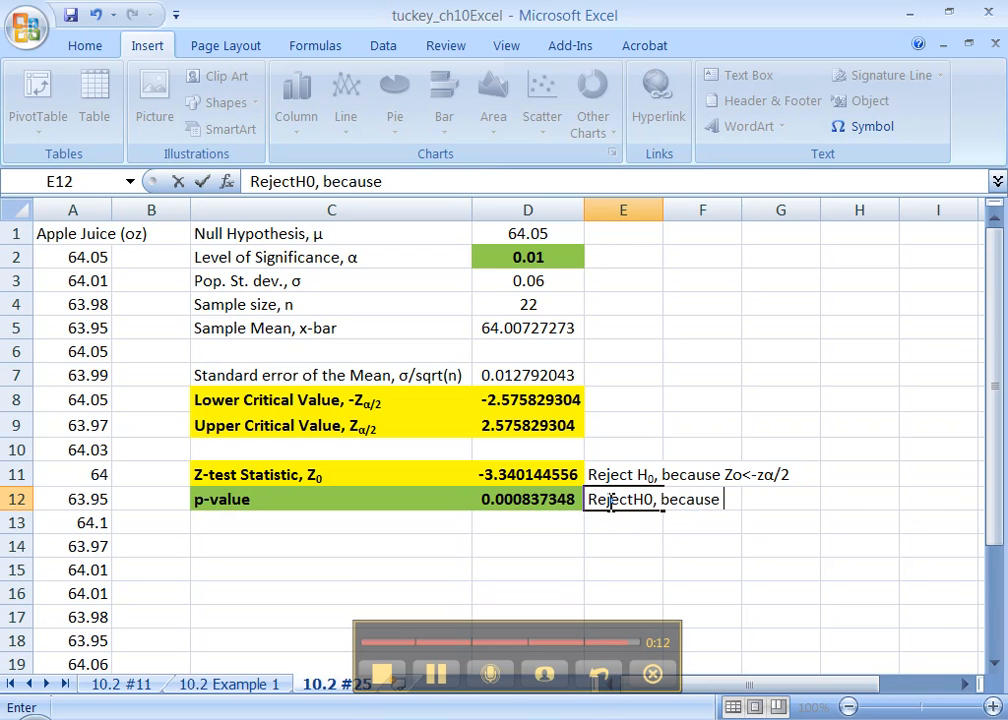
{"action": "type", "text": "p< ap"}
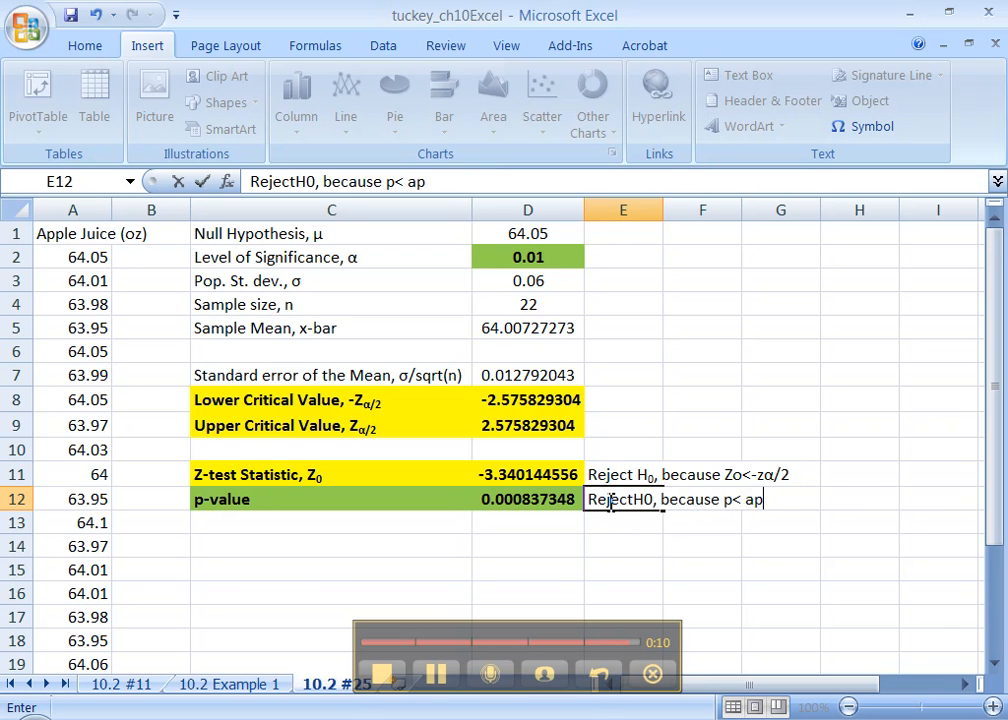
{"action": "type", "text": "lpha"}
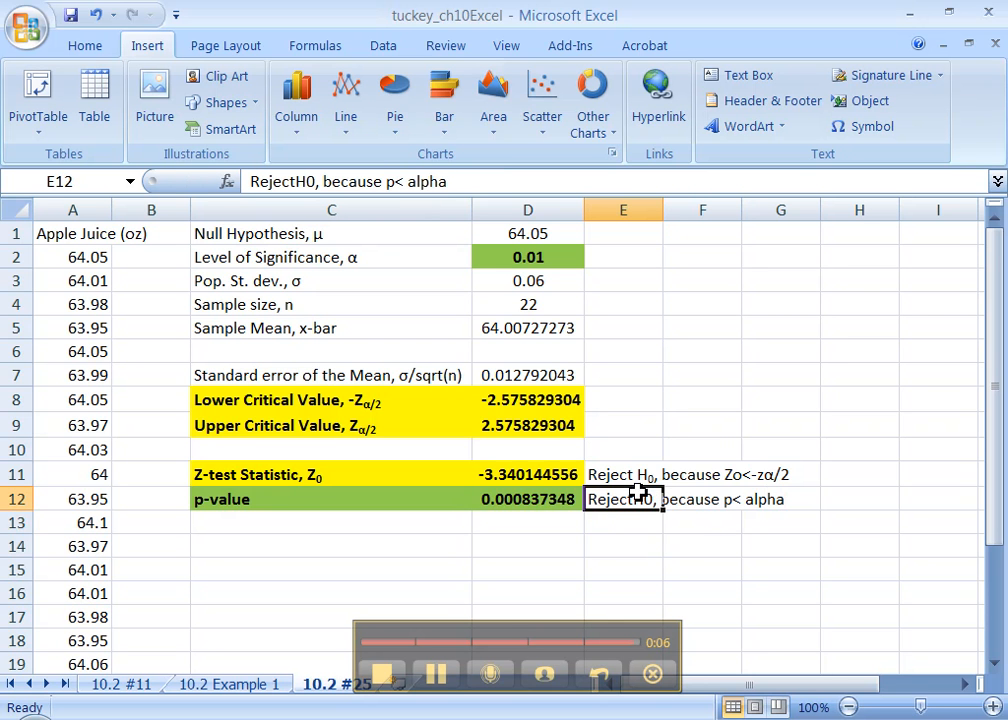
{"action": "double_click", "coordinate": [624, 500]}
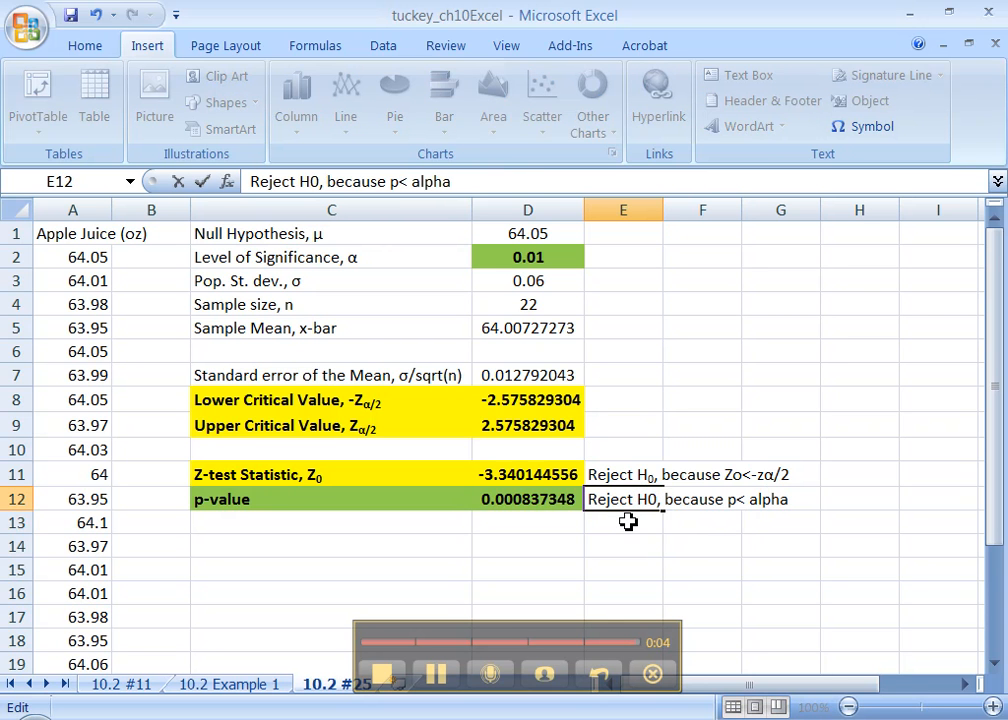